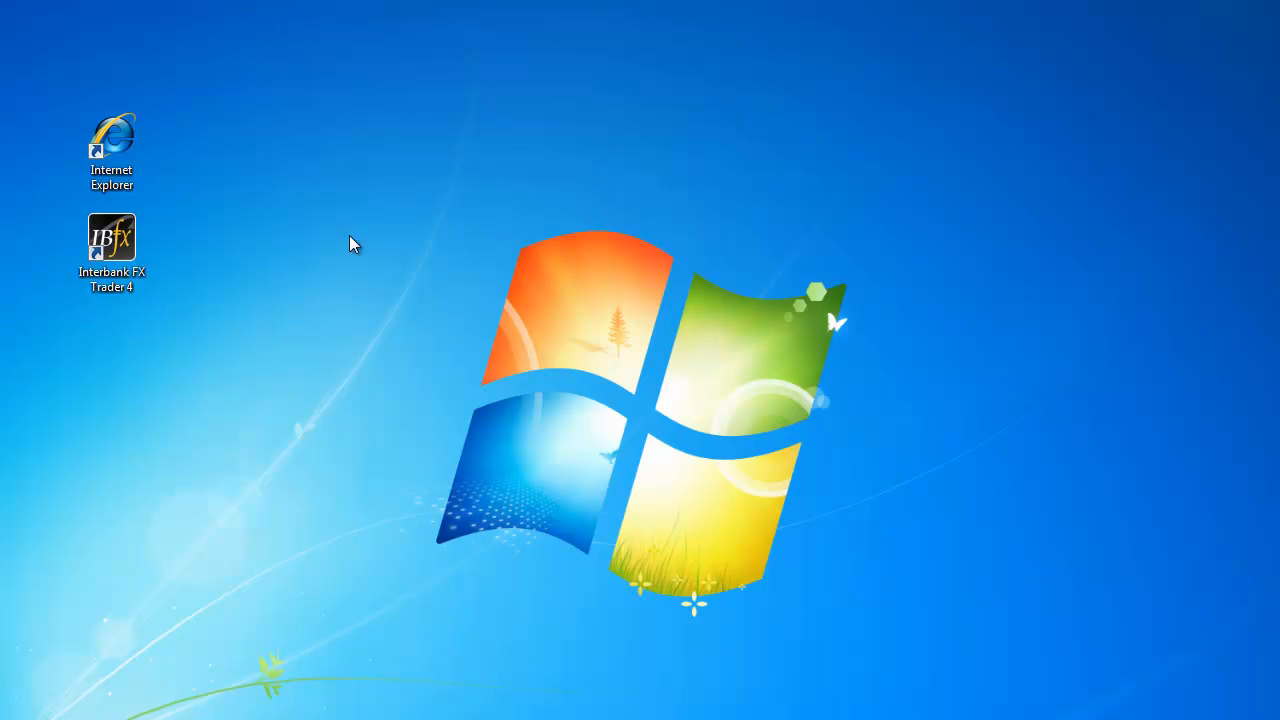
# Rename the Interbank FX Trader 4 desktop shortcut to 'Interbank FX Trader 4-1' and launch Internet Explorer
pyautogui.click(112, 240)
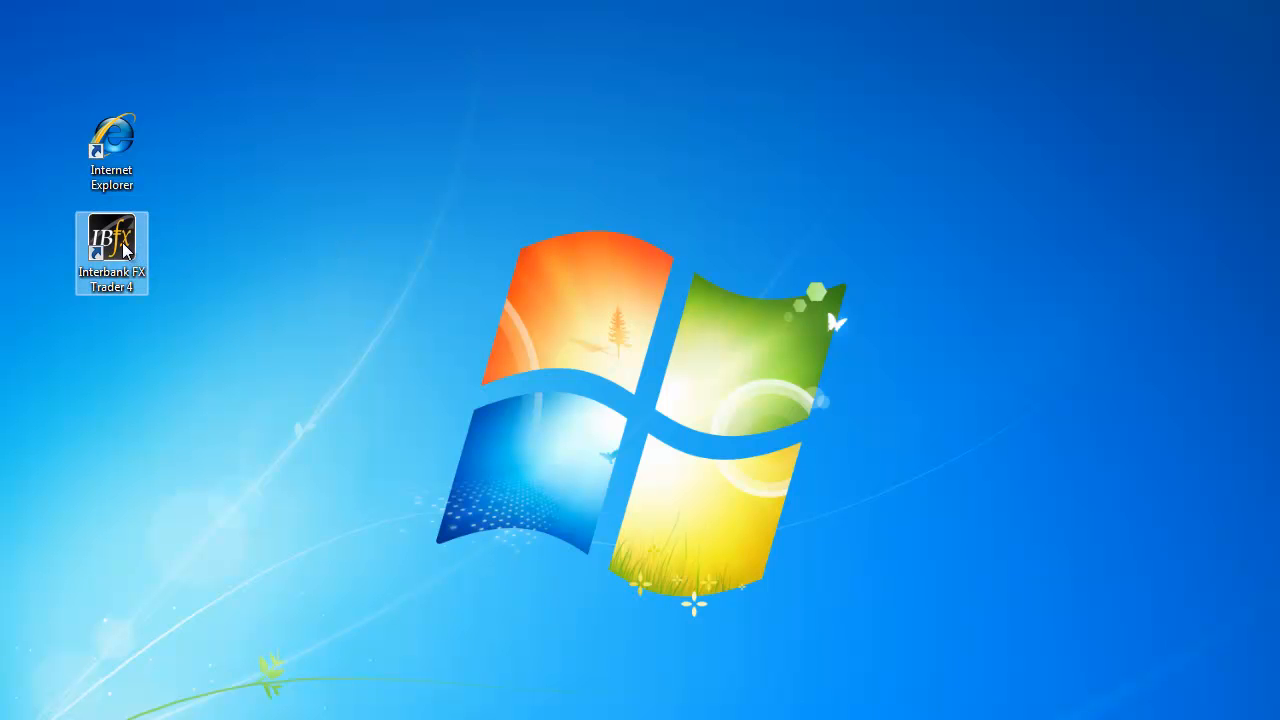
pyautogui.rightClick(112, 250)
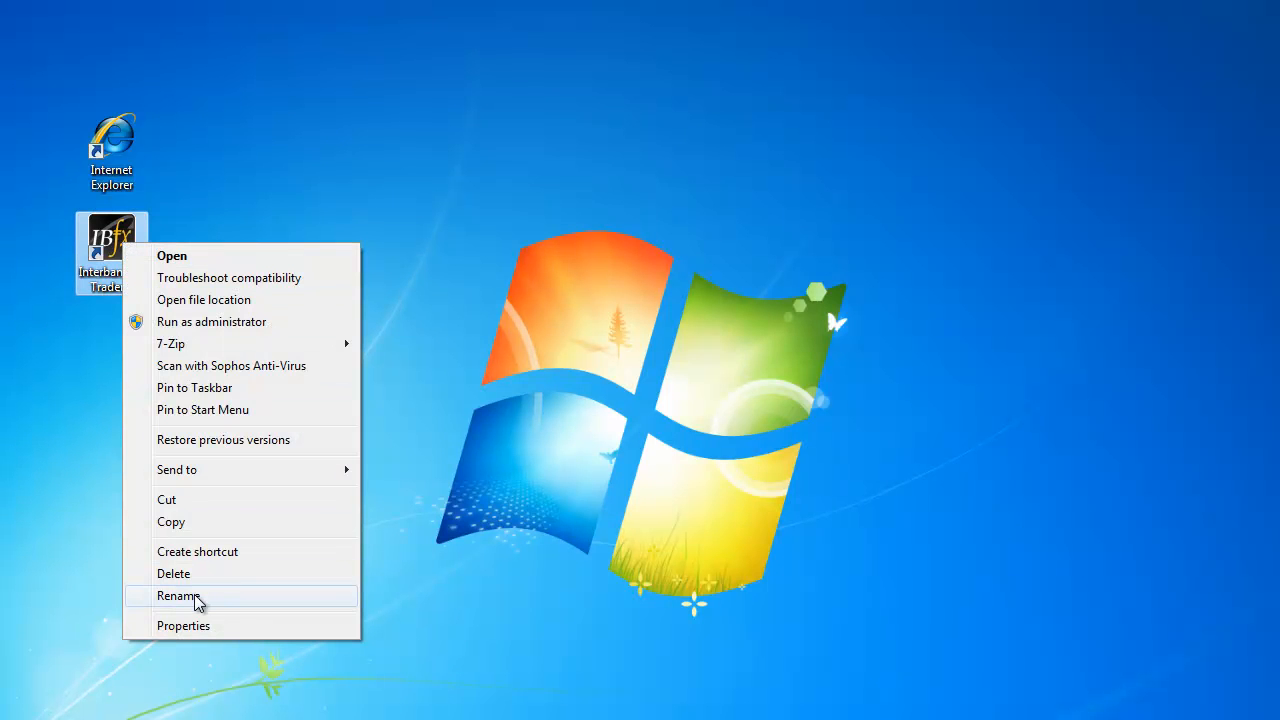
pyautogui.click(176, 596)
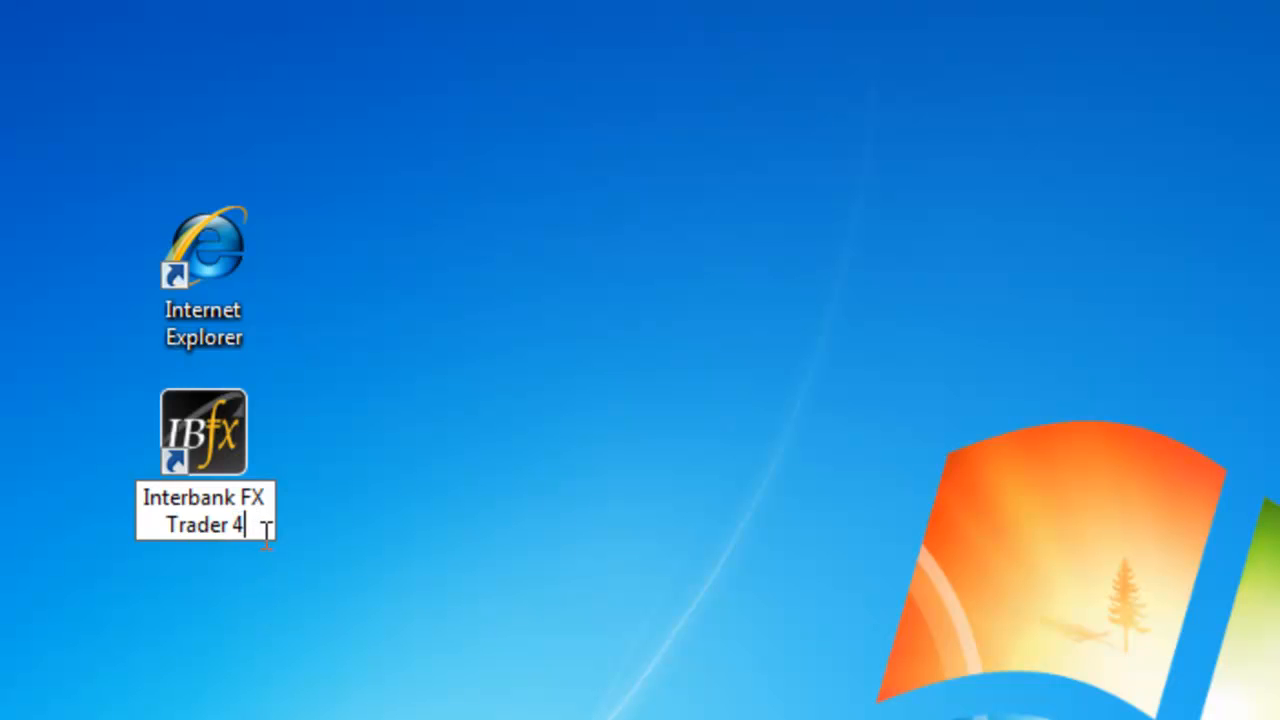
pyautogui.write('-')
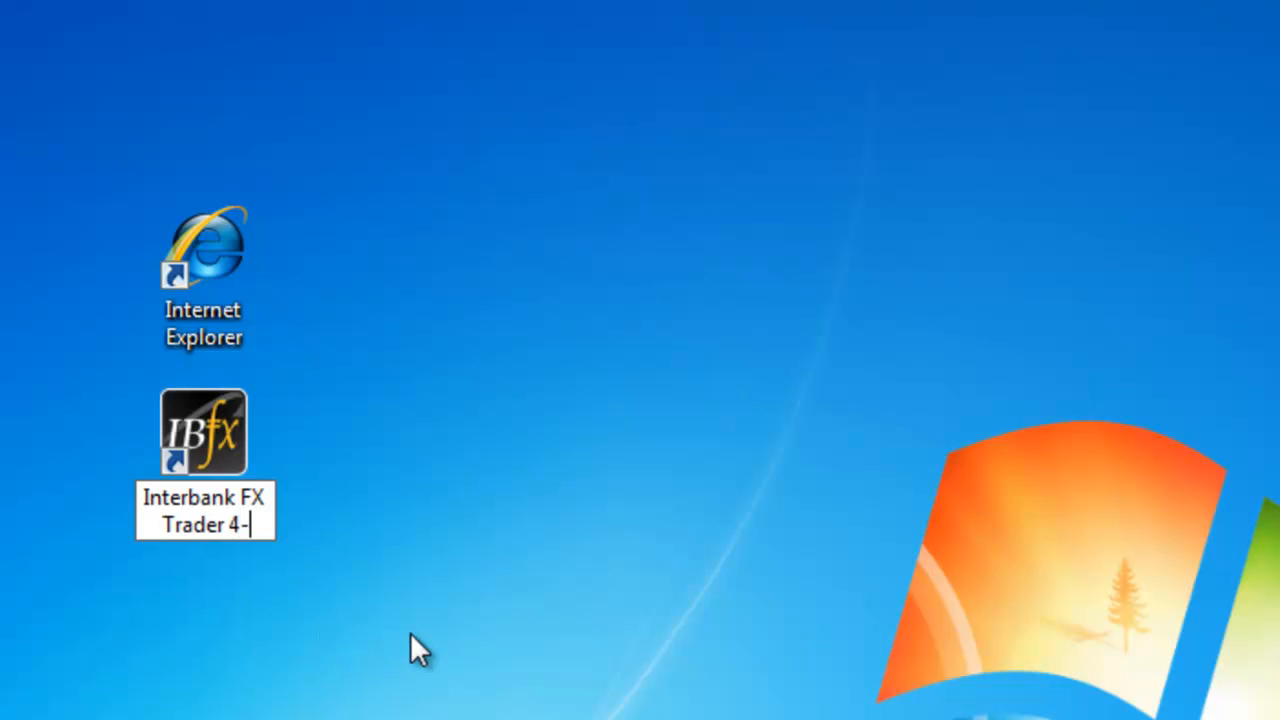
pyautogui.write('1')
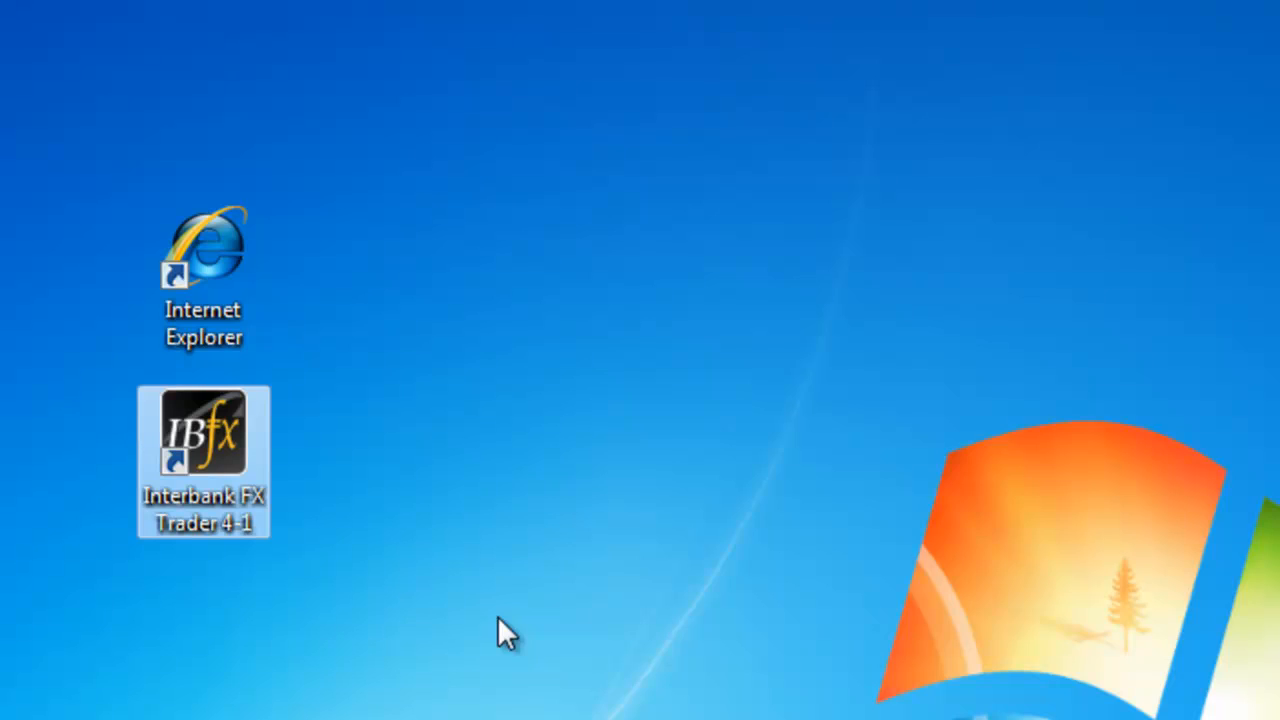
pyautogui.doubleClick(204, 244)
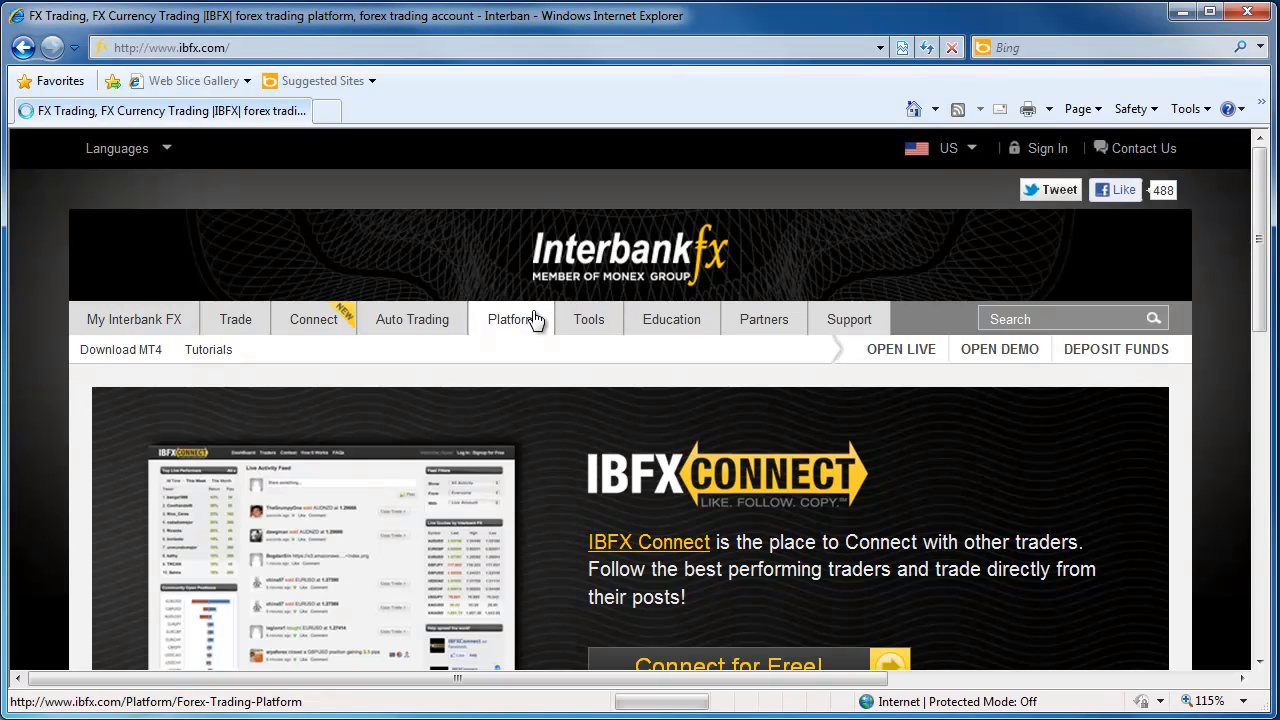
# Go to the IBFX Platform page and choose 'Download your free demo today!'
pyautogui.click(512, 320)
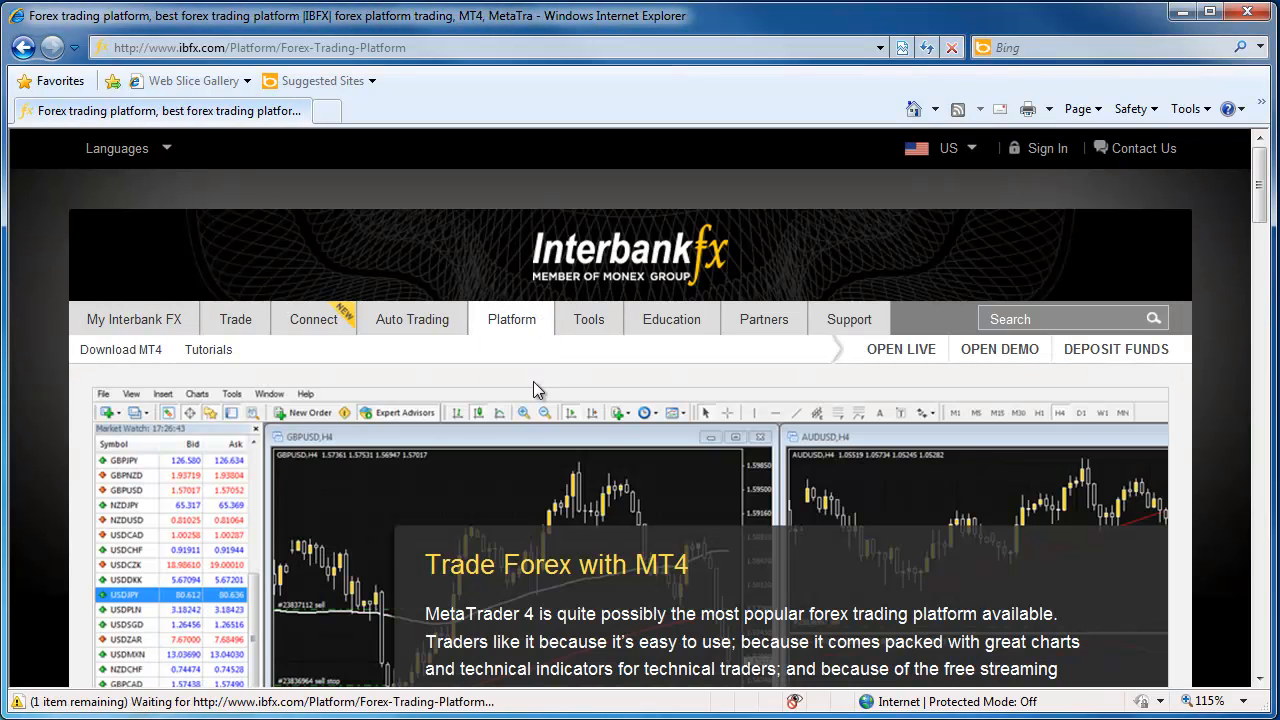
pyautogui.scroll(-3)
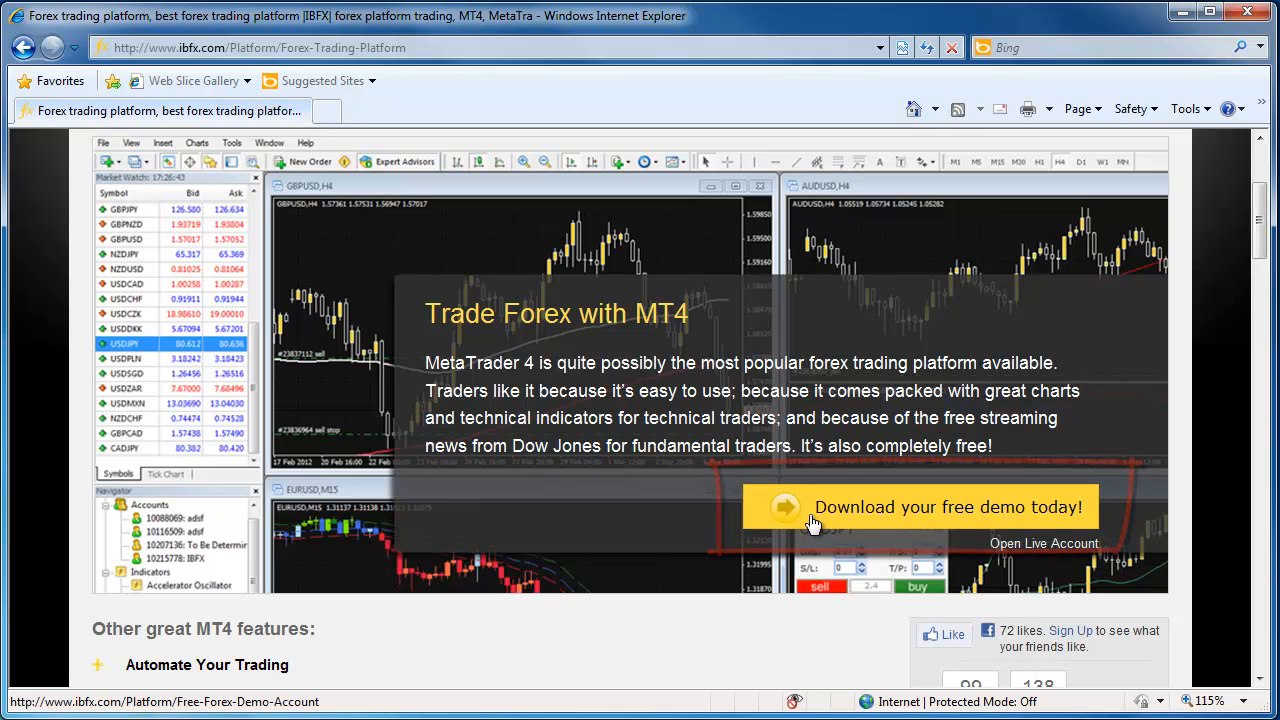
pyautogui.click(948, 508)
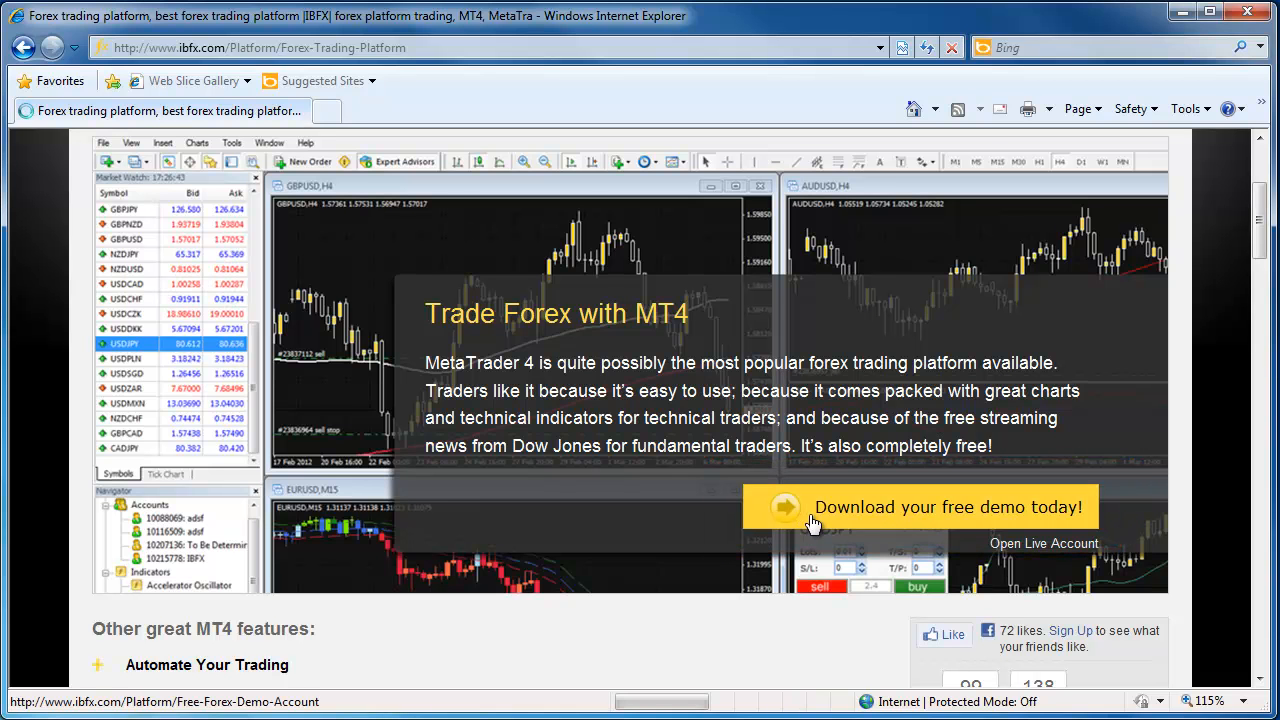
# Fill the free demo form with a first name and email, keep MT4 as platform, and submit it
pyautogui.click(944, 508)
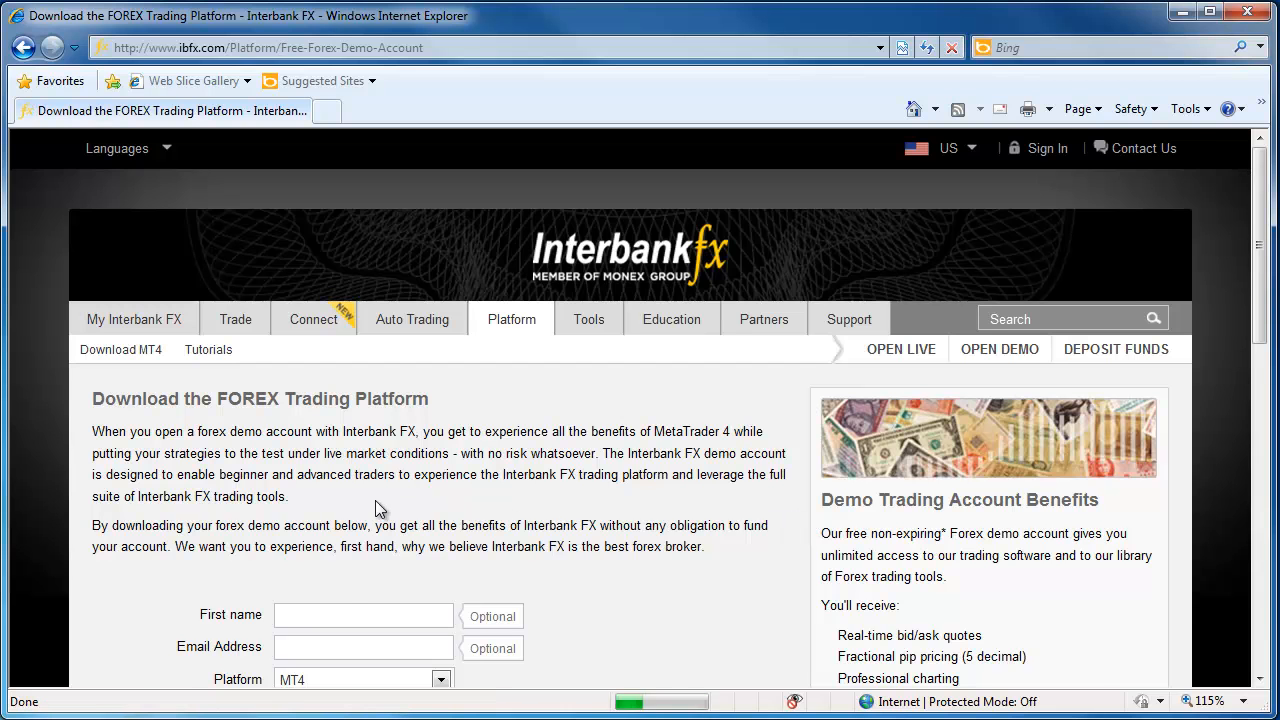
pyautogui.write('Je')
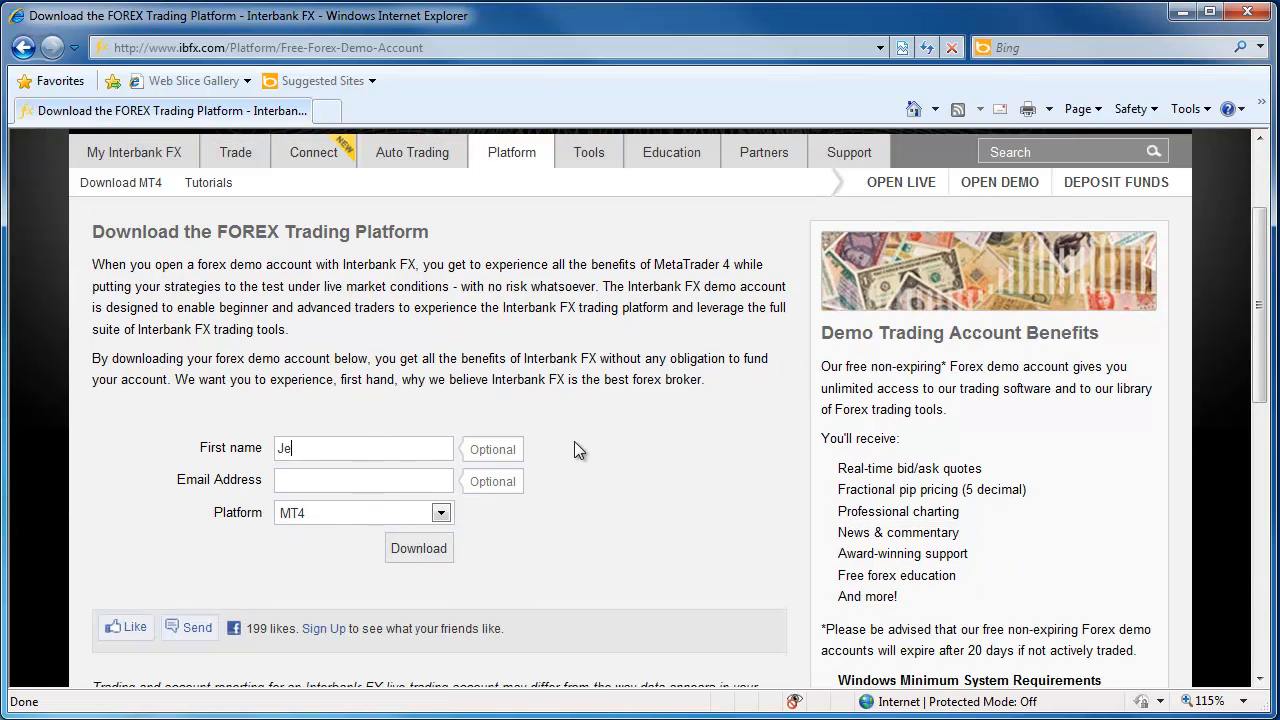
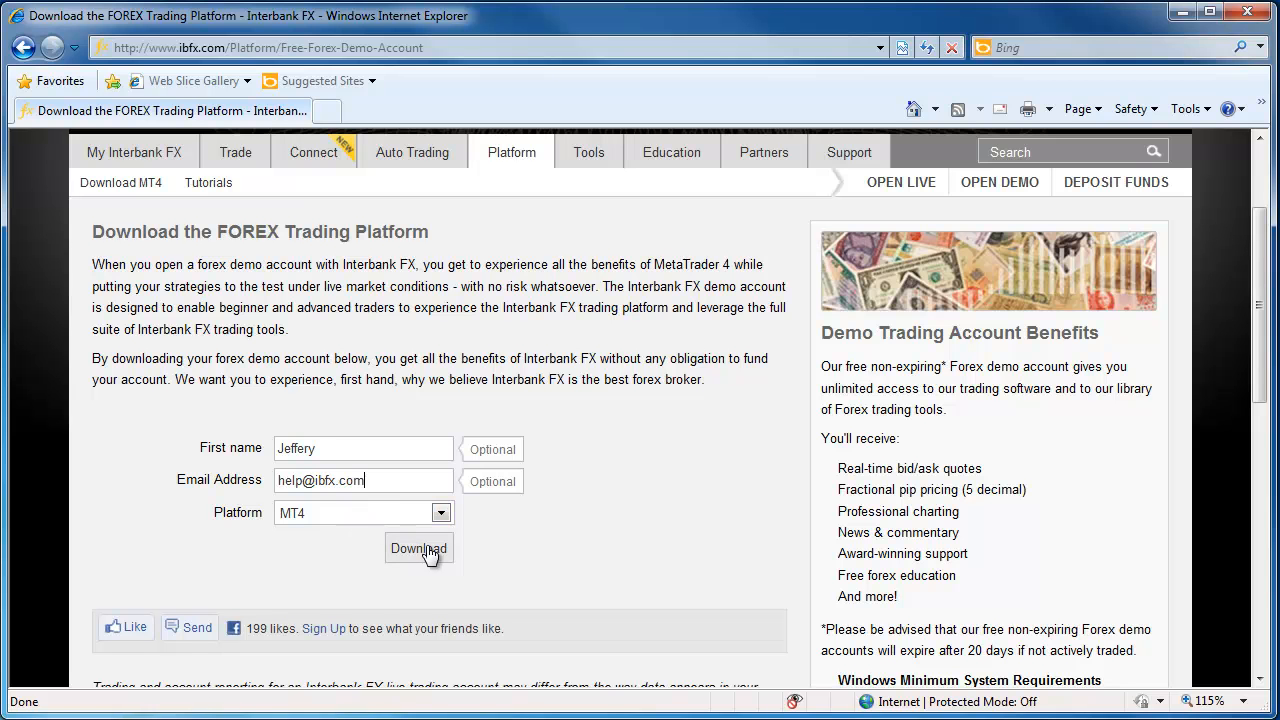
pyautogui.click(418, 548)
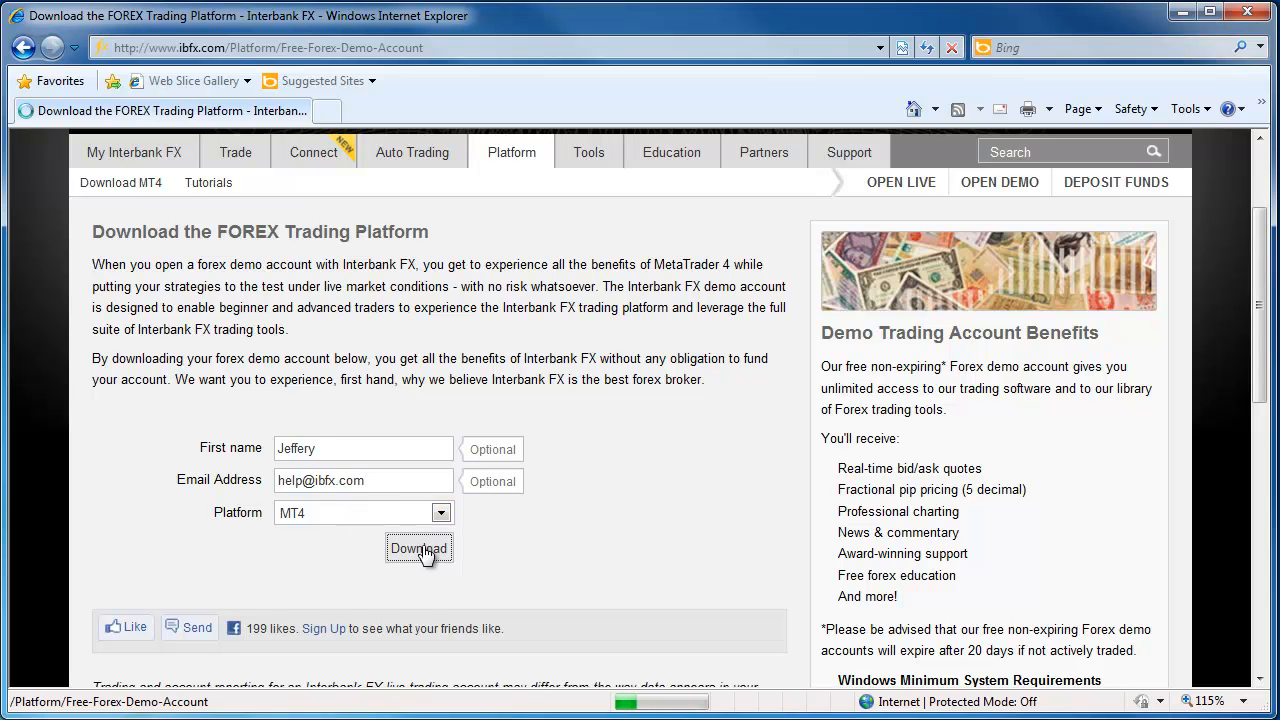
# Submit the form and wait for the MT4 Demo Confirmation page with installation steps
pyautogui.click(418, 548)
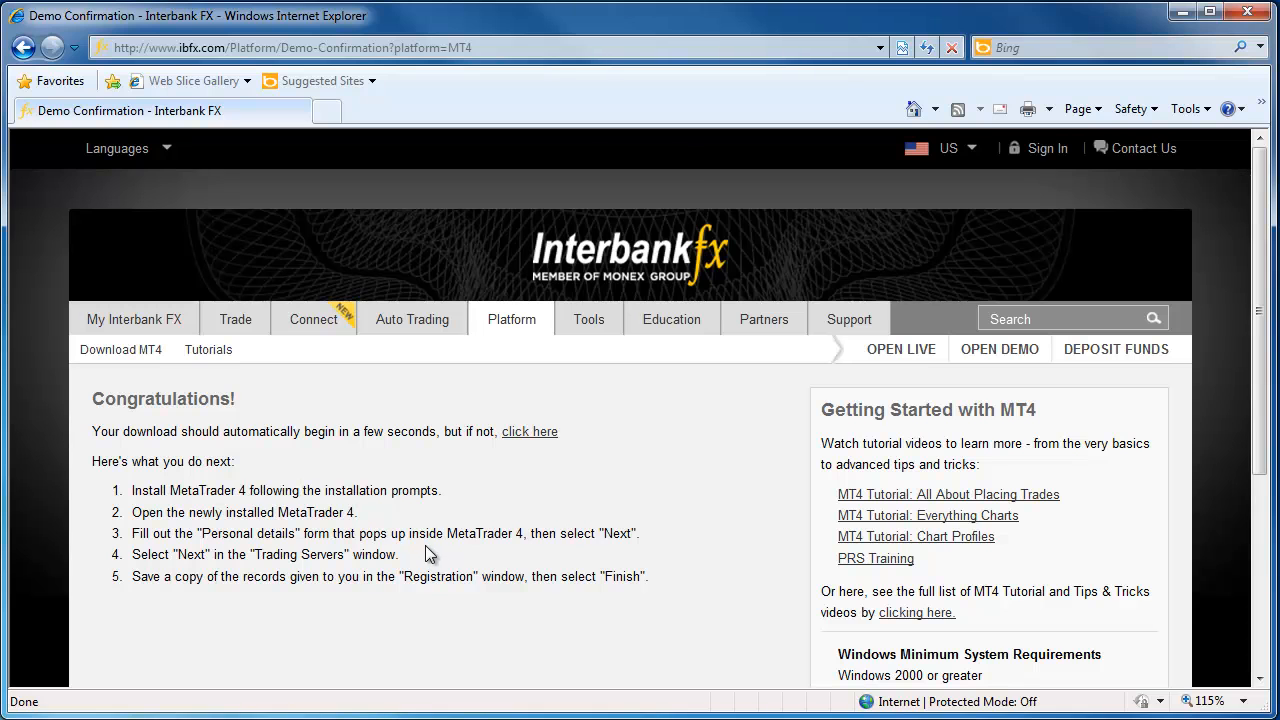
pyautogui.moveTo(614, 444)
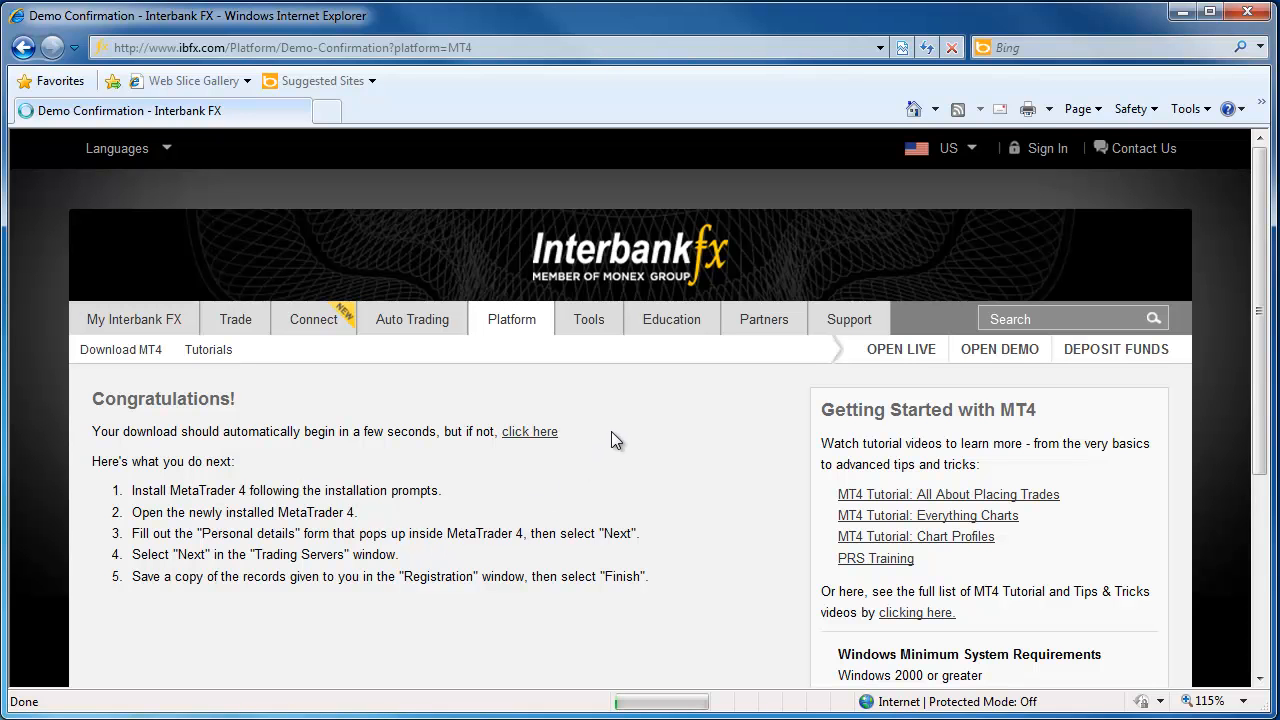
pyautogui.moveTo(544, 448)
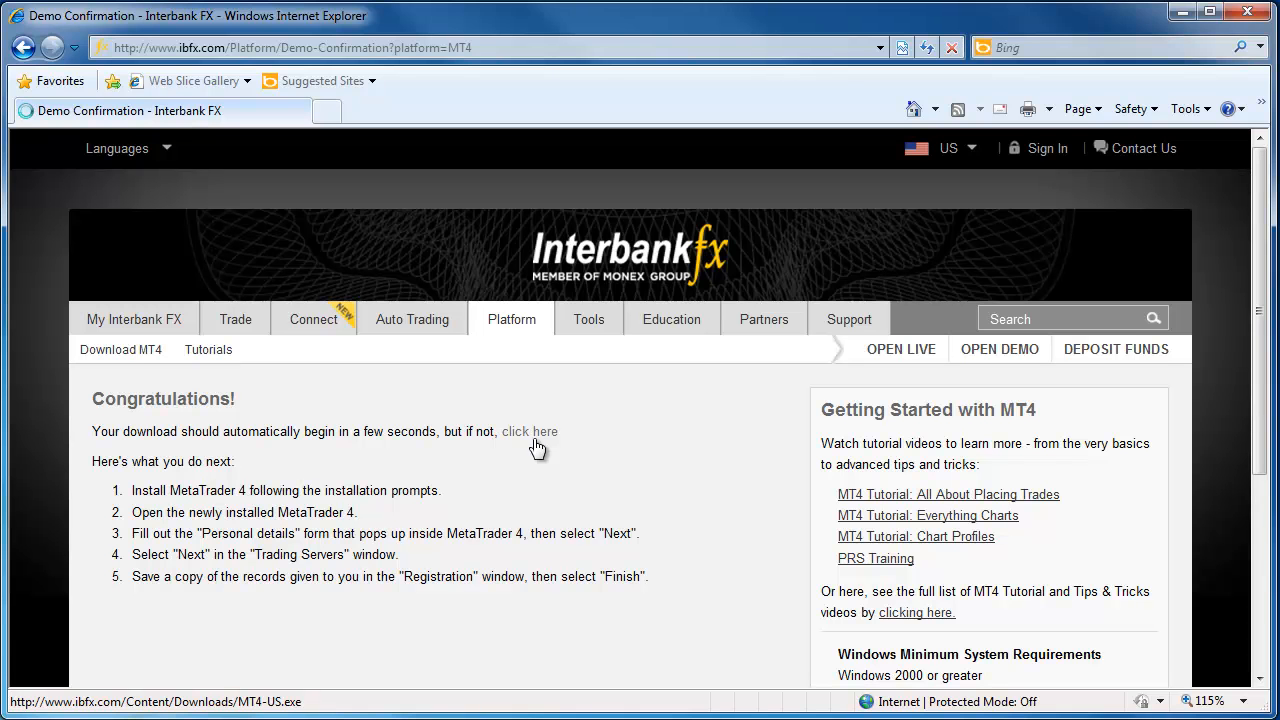
# Save the MT4-US.exe installer to the Desktop and dismiss the download-complete notice
pyautogui.click(528, 432)
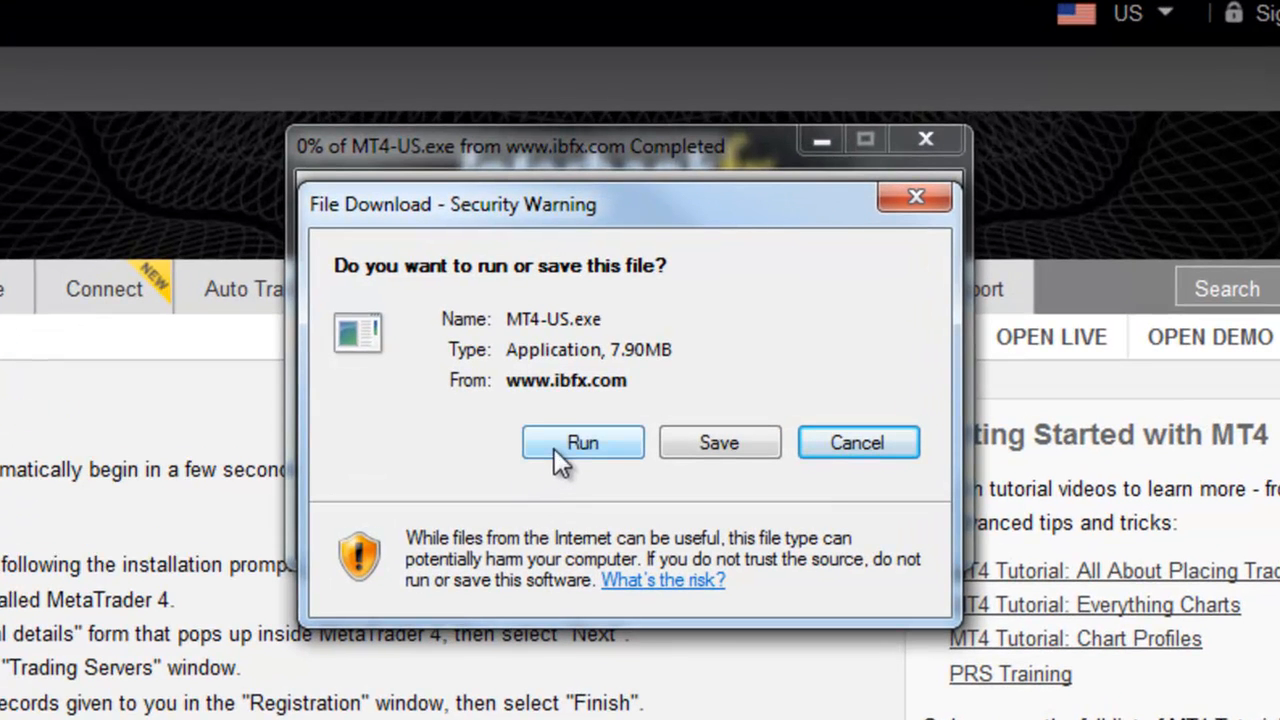
pyautogui.moveTo(588, 496)
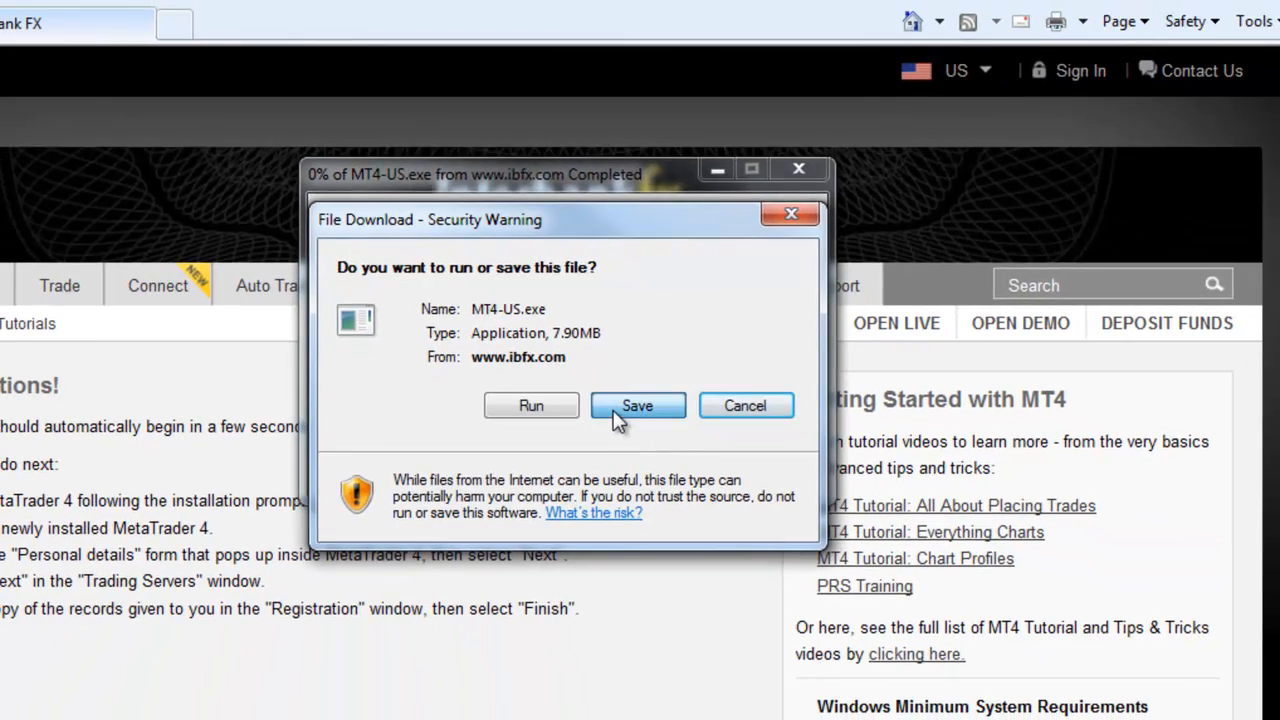
pyautogui.click(636, 404)
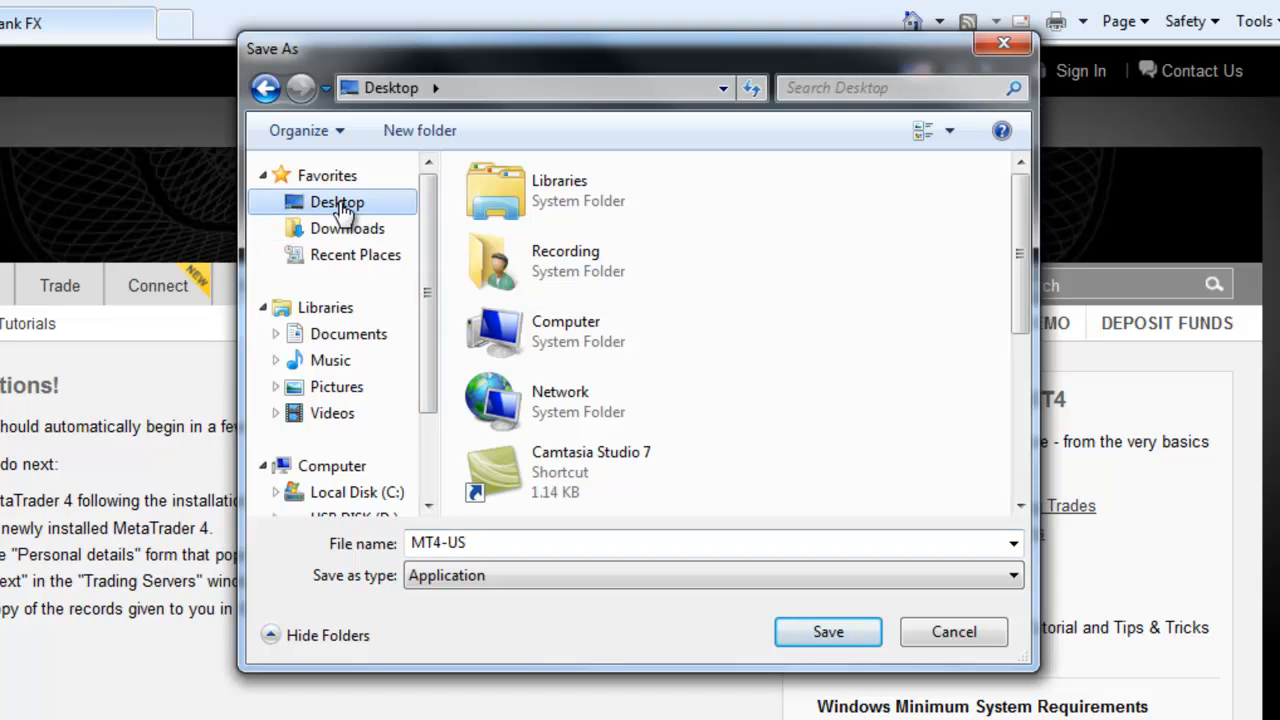
pyautogui.moveTo(796, 628)
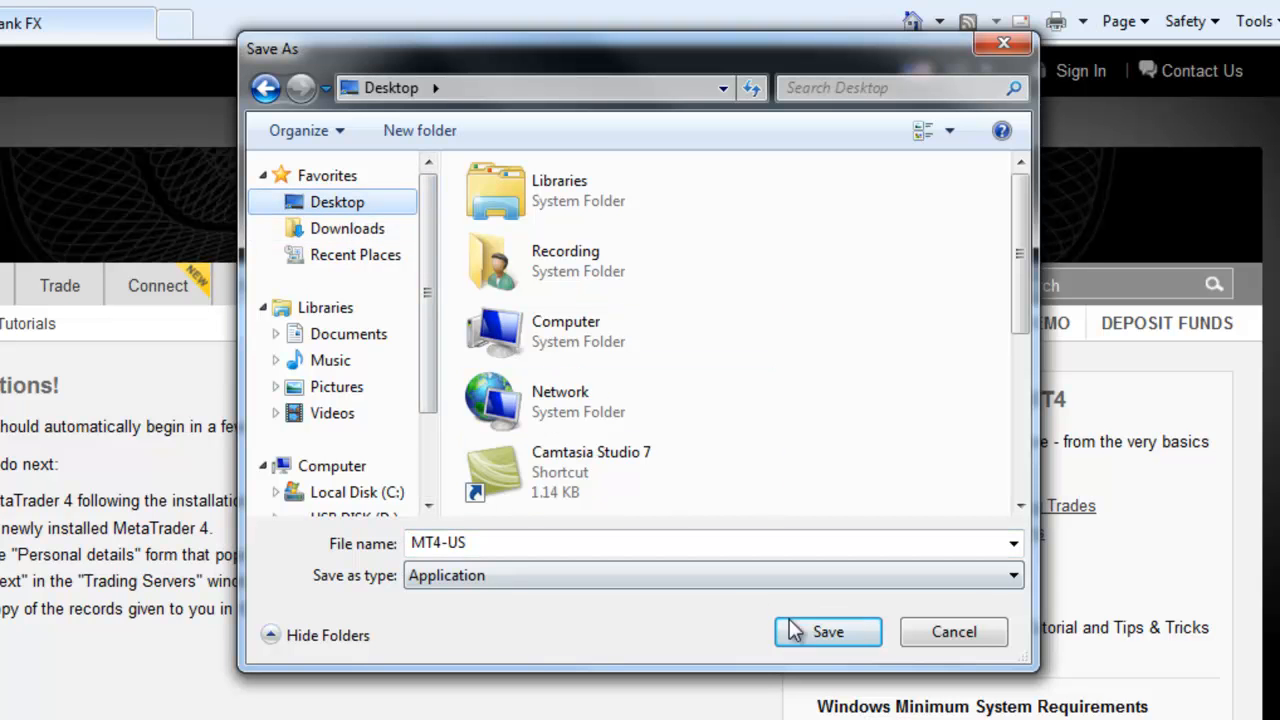
pyautogui.click(828, 632)
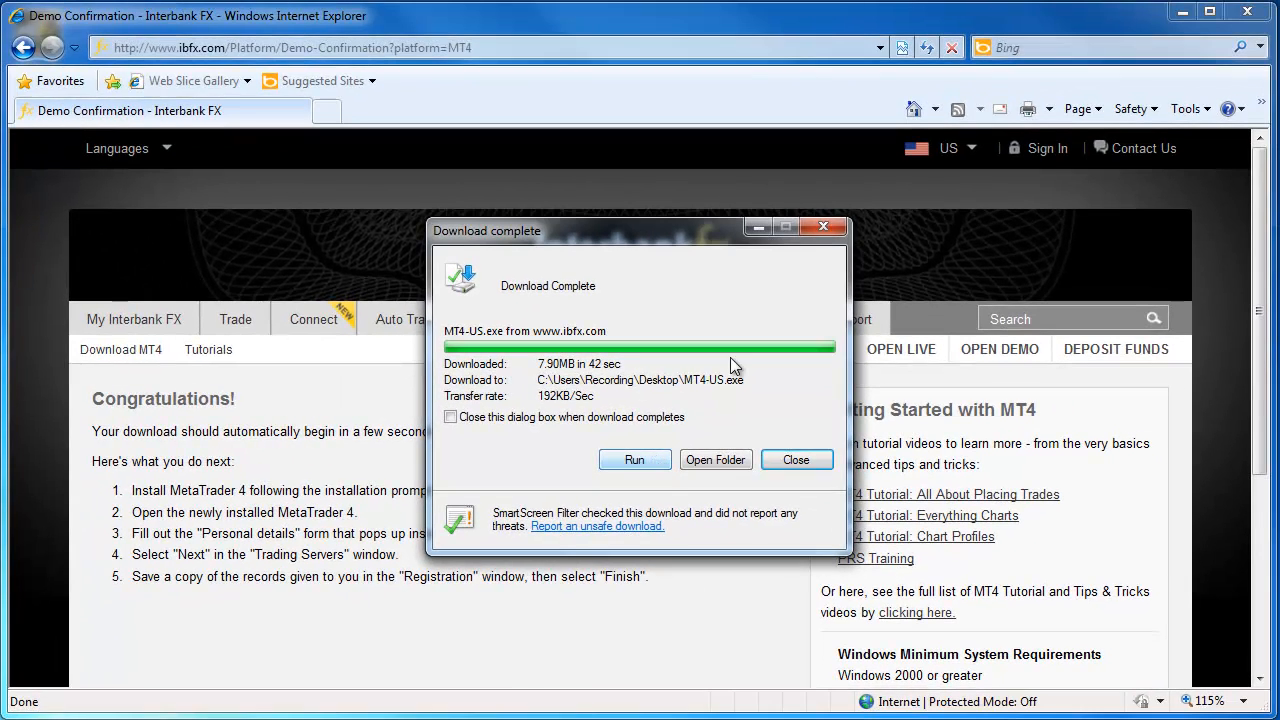
pyautogui.click(796, 458)
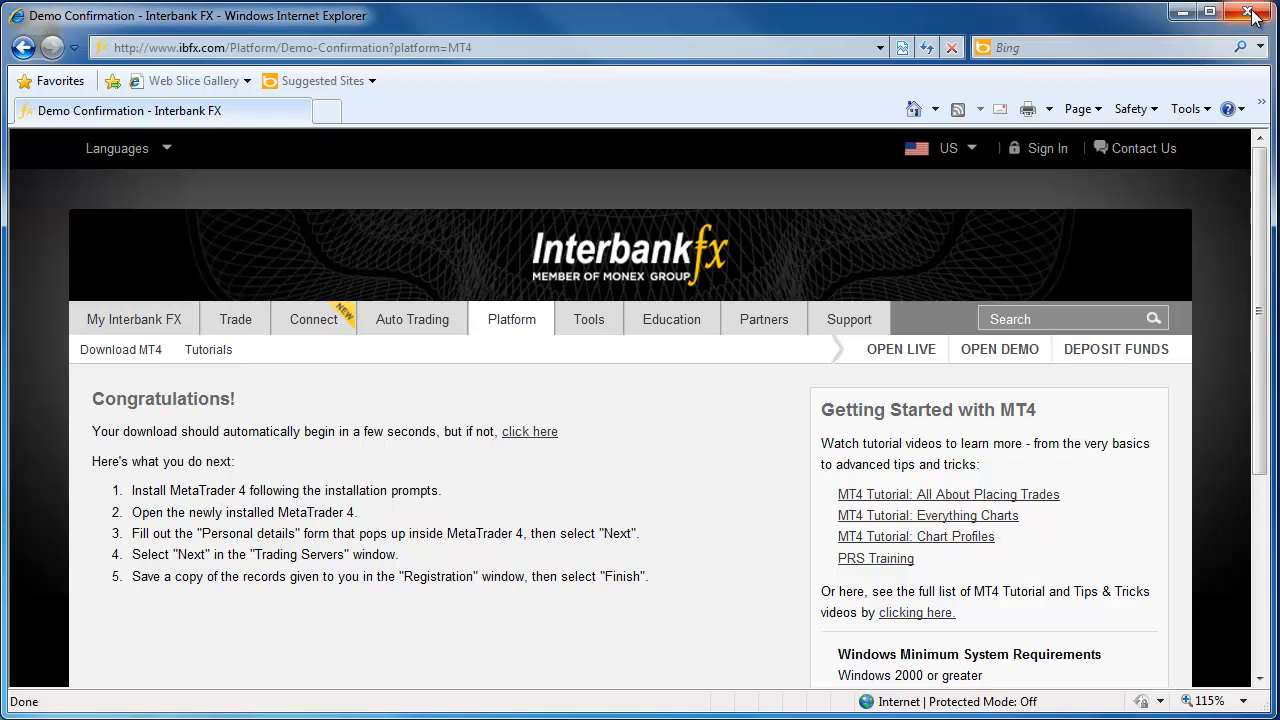
# Close the browser, run MT4-US.exe from the desktop, and accept the setup welcome and license
pyautogui.click(1254, 16)
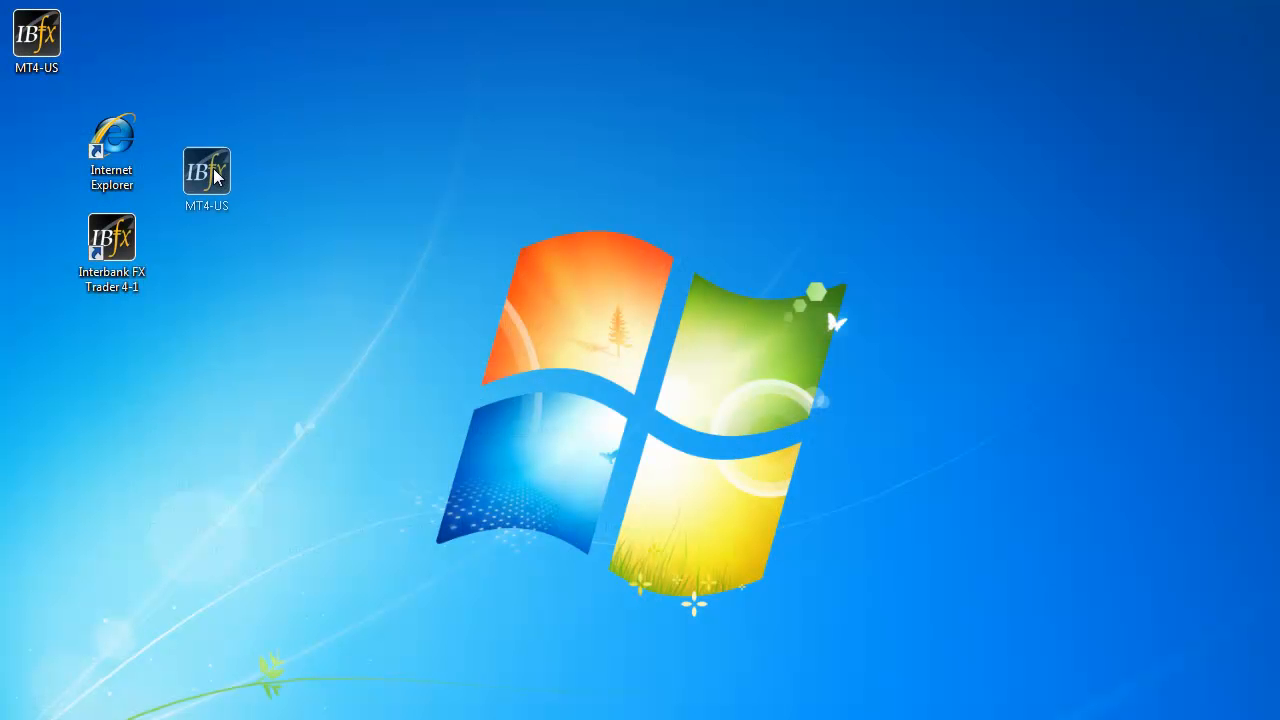
pyautogui.doubleClick(208, 172)
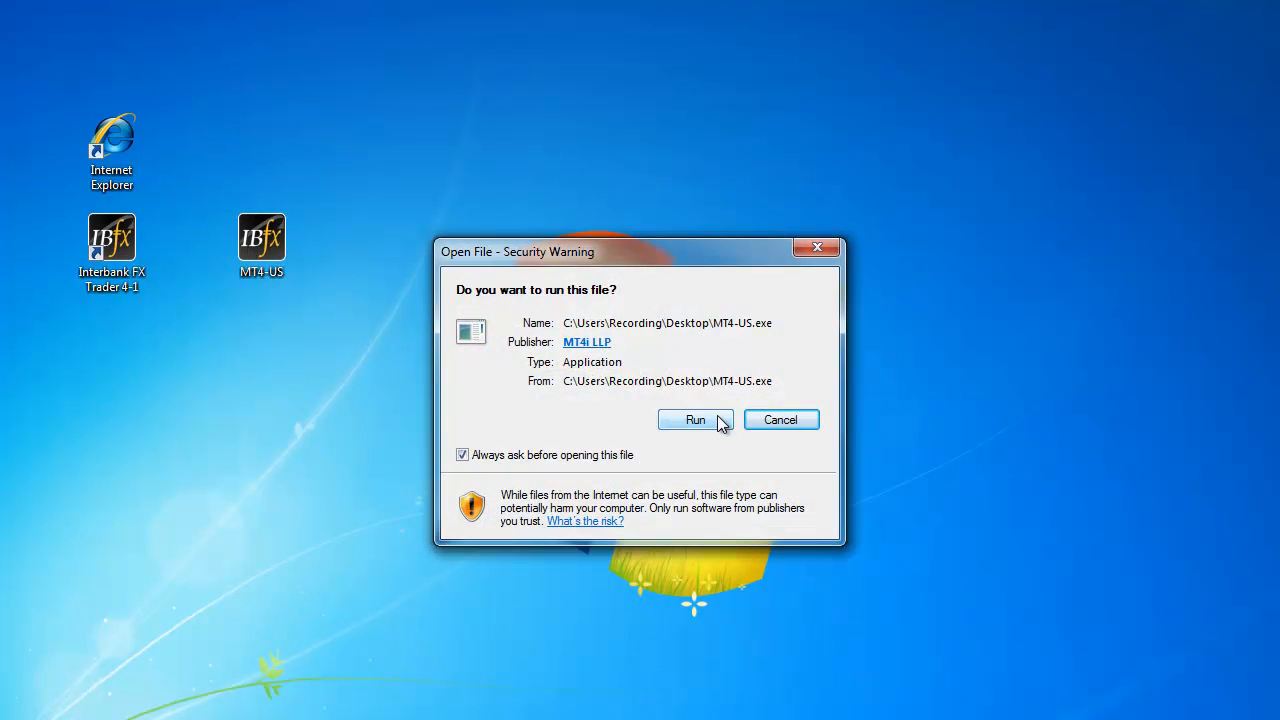
pyautogui.click(696, 420)
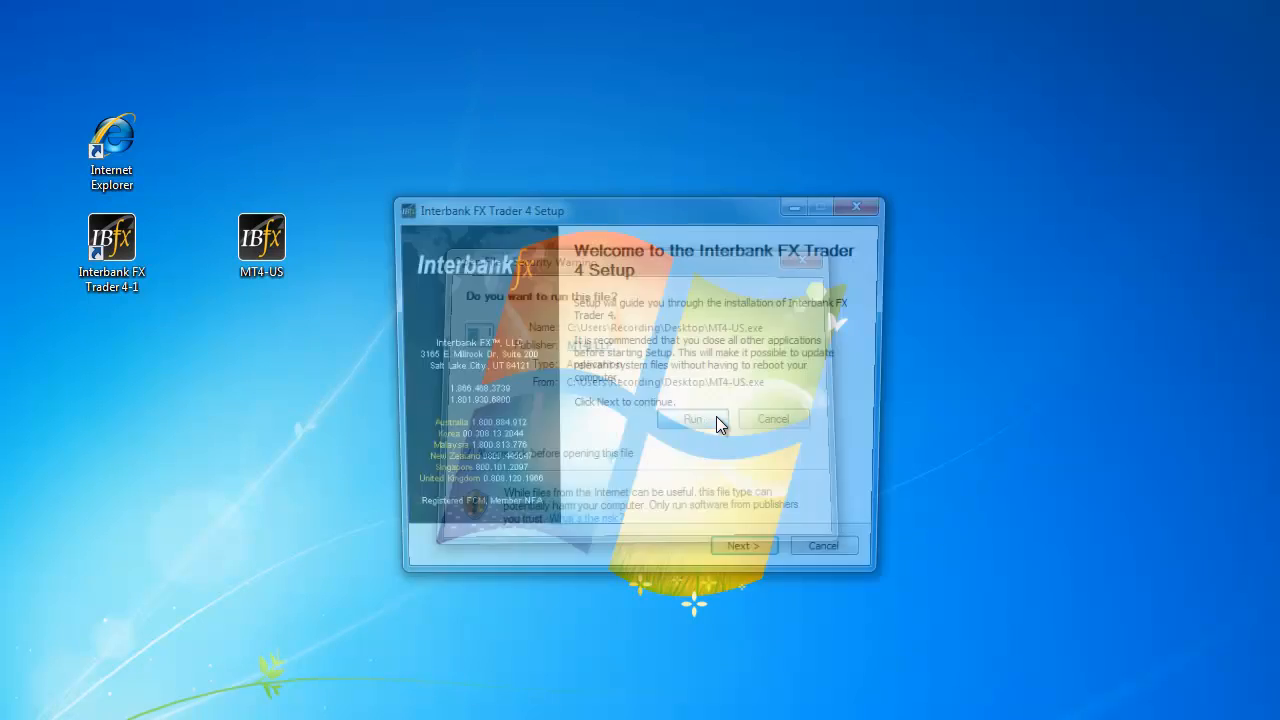
pyautogui.click(692, 418)
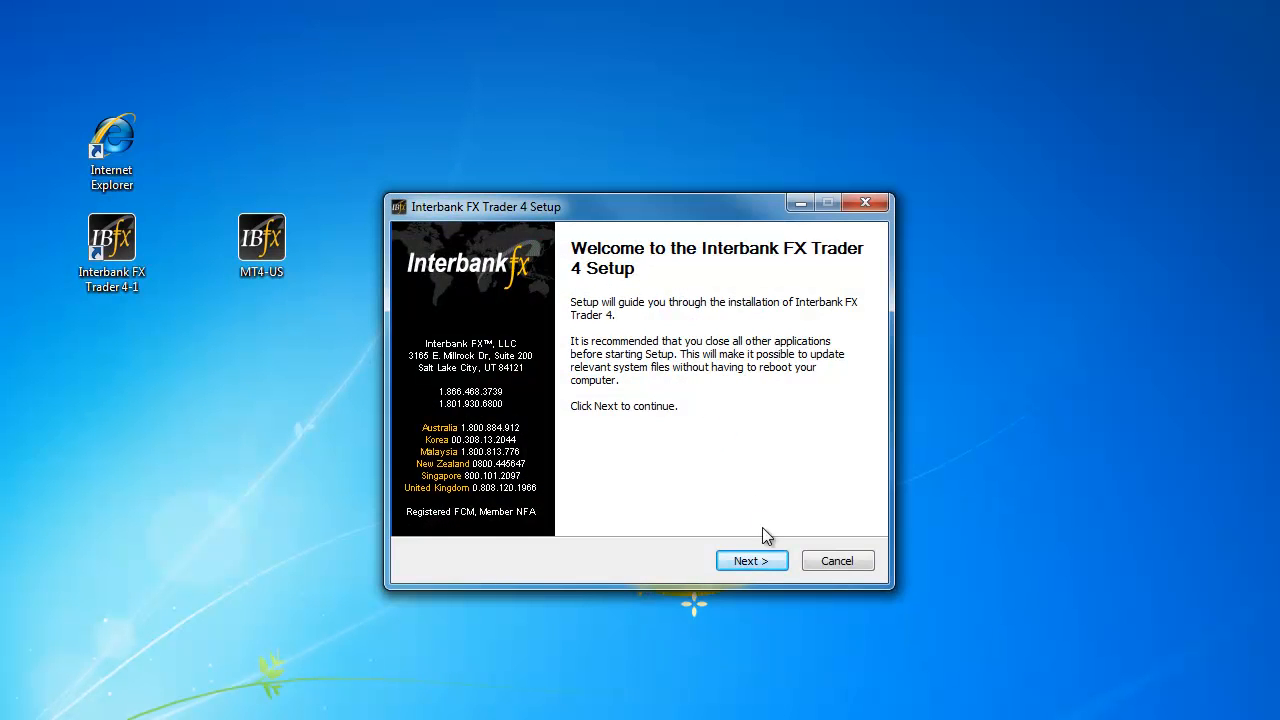
pyautogui.click(752, 560)
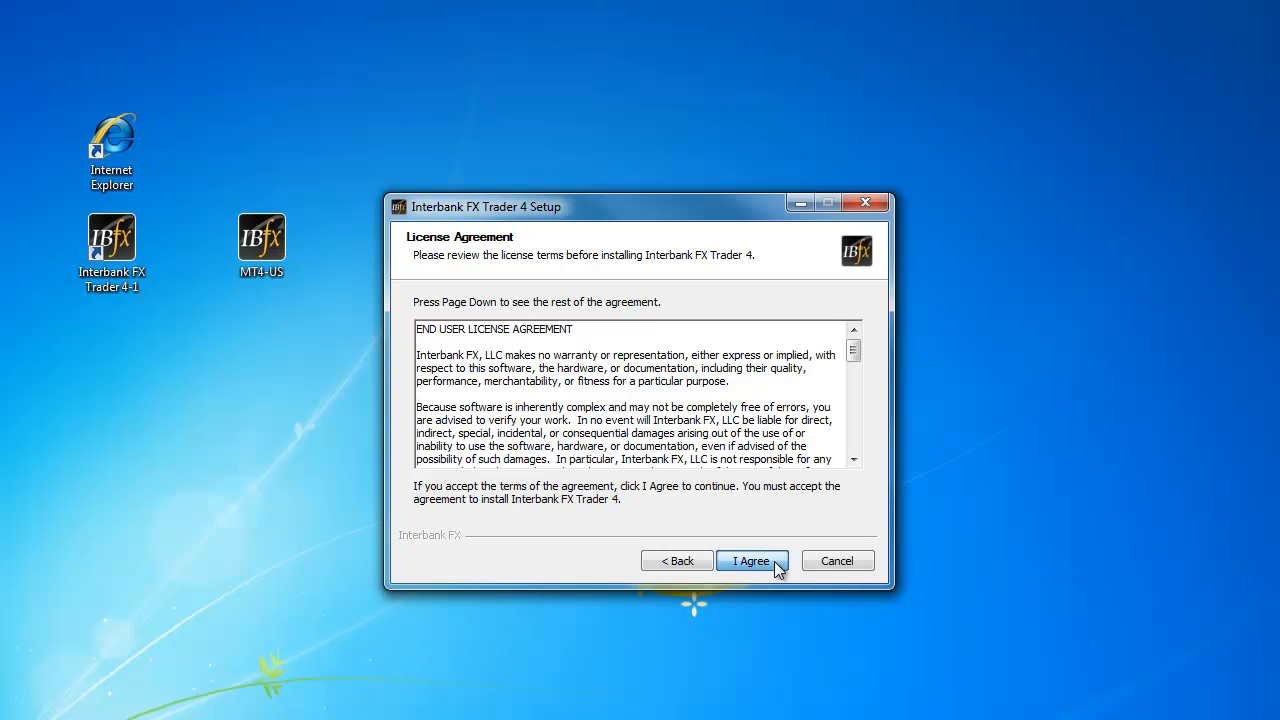
pyautogui.click(752, 560)
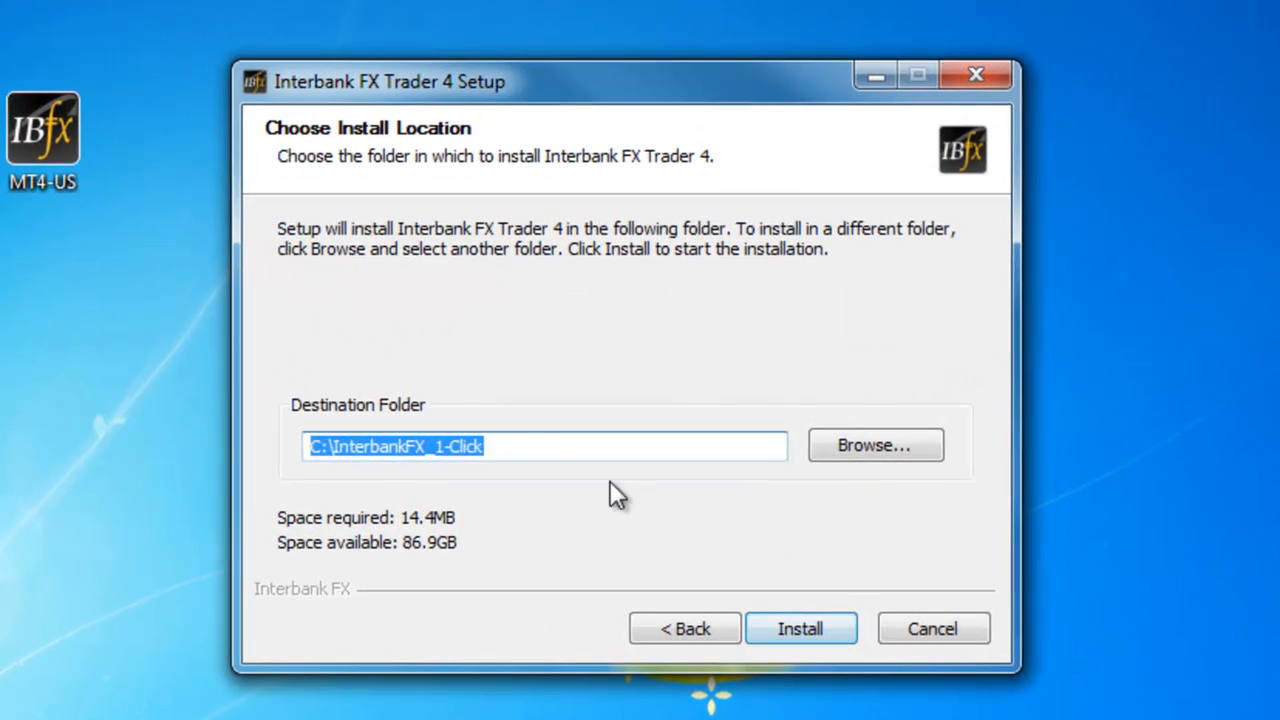
# Change the setup destination folder to C:\InterbankFX_1-Click-2
pyautogui.click(520, 446)
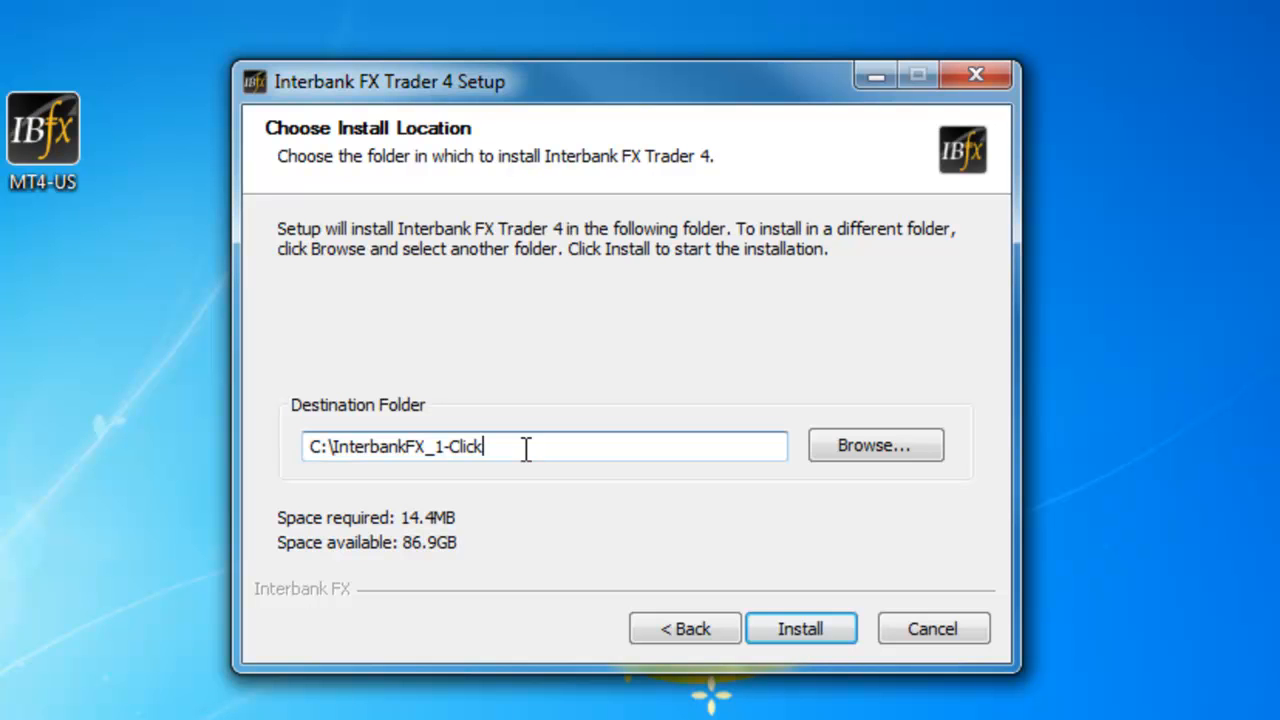
pyautogui.write('-')
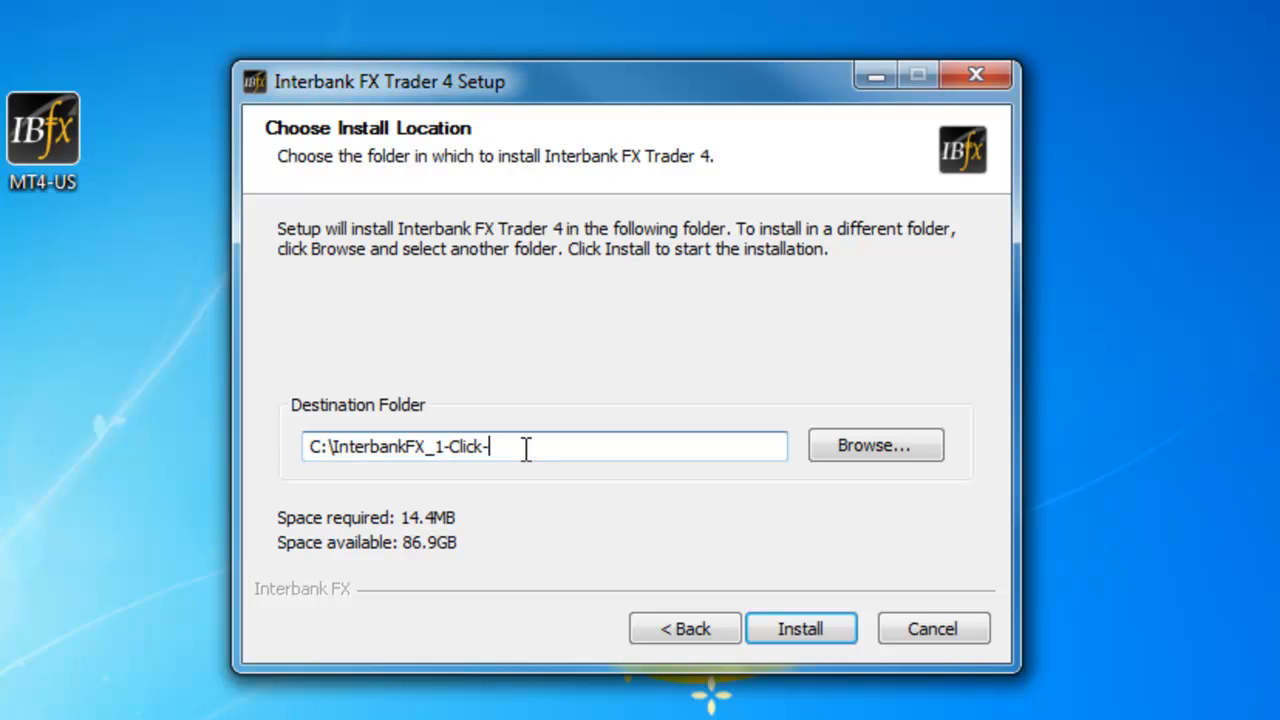
pyautogui.write('2')
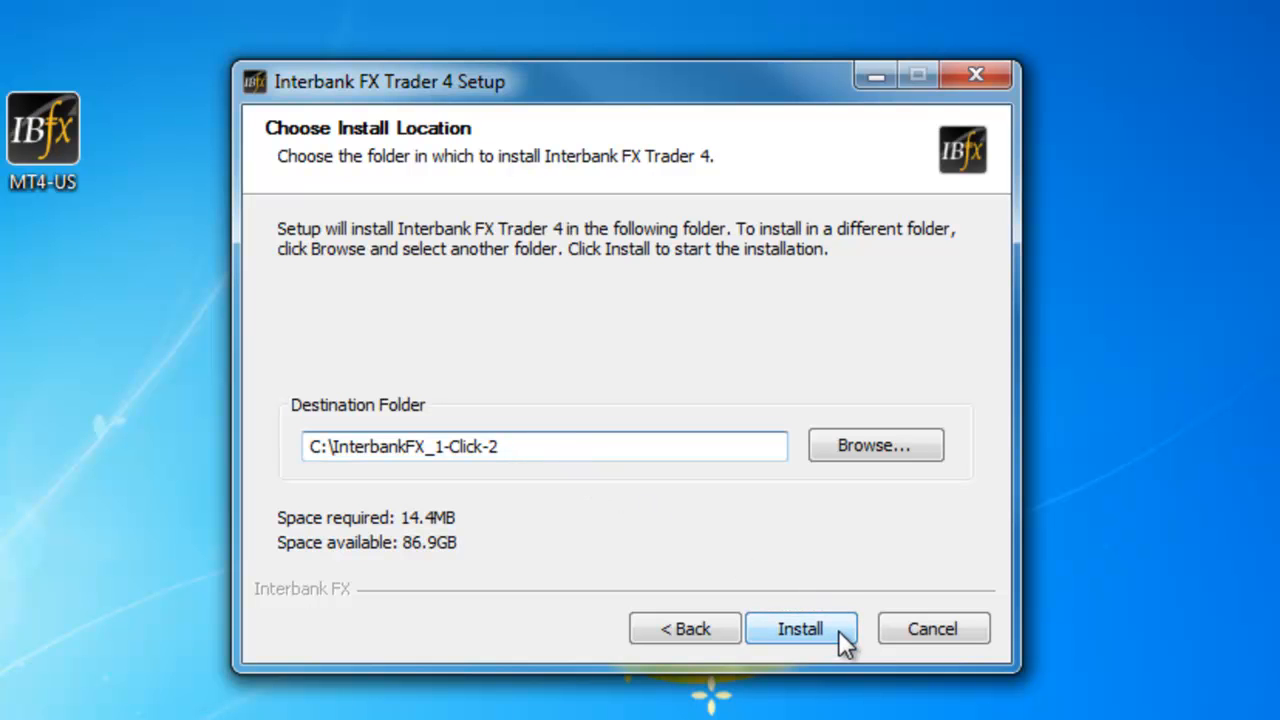
# Install into the new folder, untick 'Start Interbank FX Trader 4 now', and finish setup
pyautogui.click(800, 628)
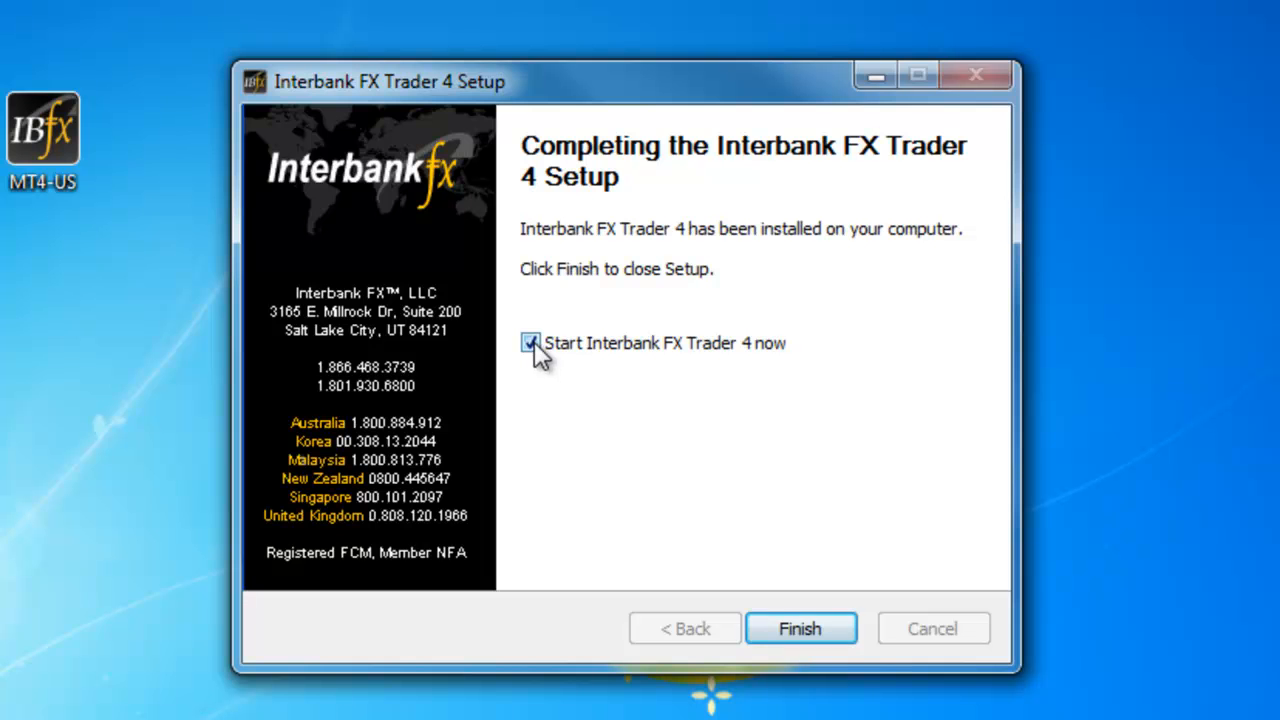
pyautogui.click(532, 342)
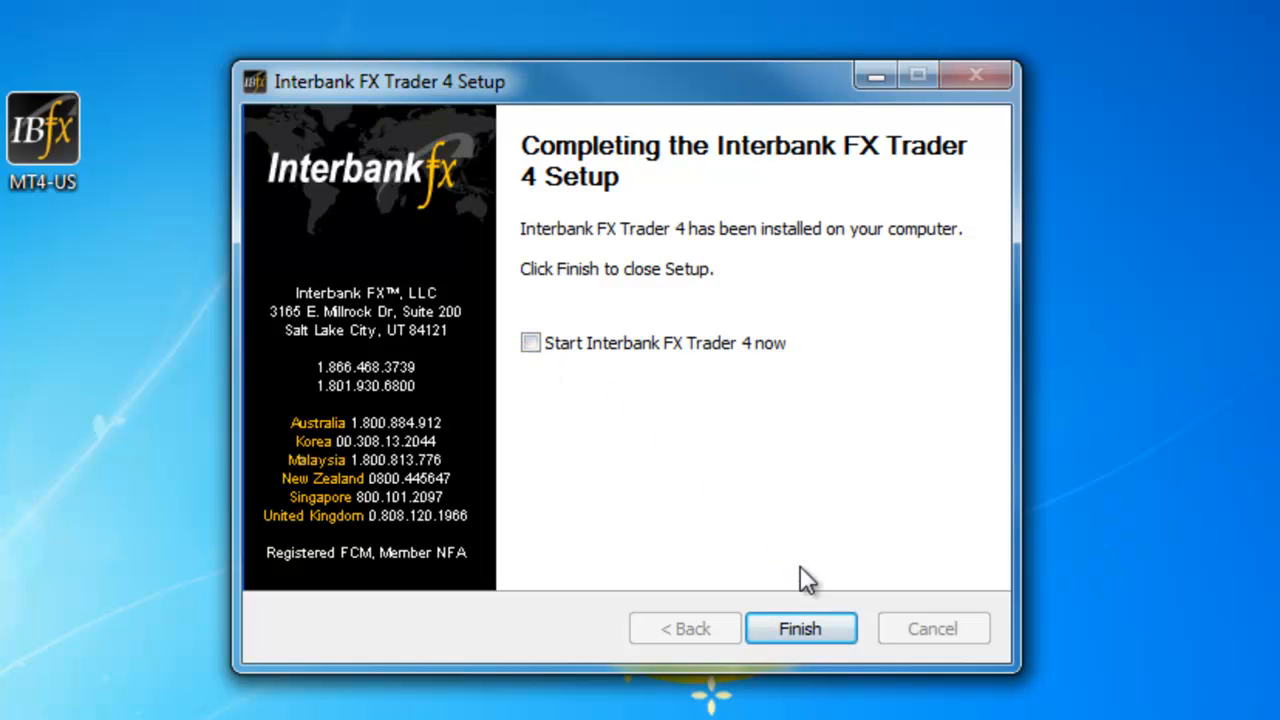
pyautogui.click(800, 628)
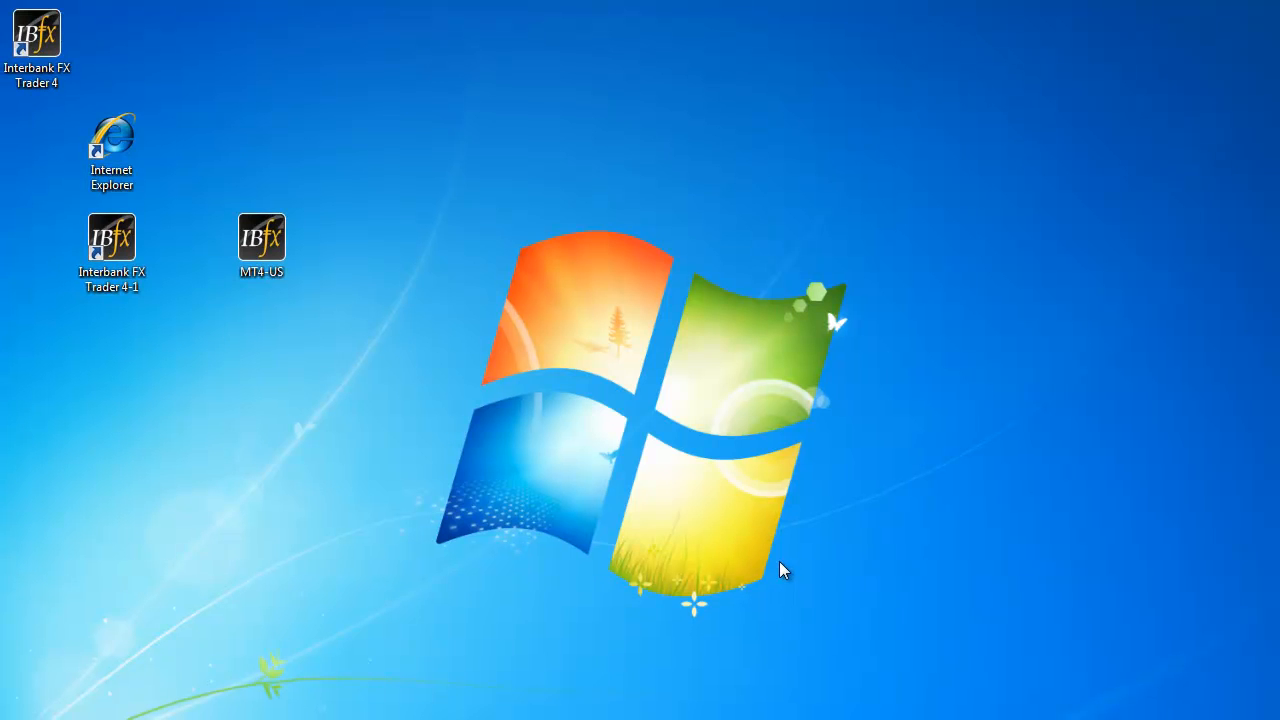
pyautogui.moveTo(784, 568)
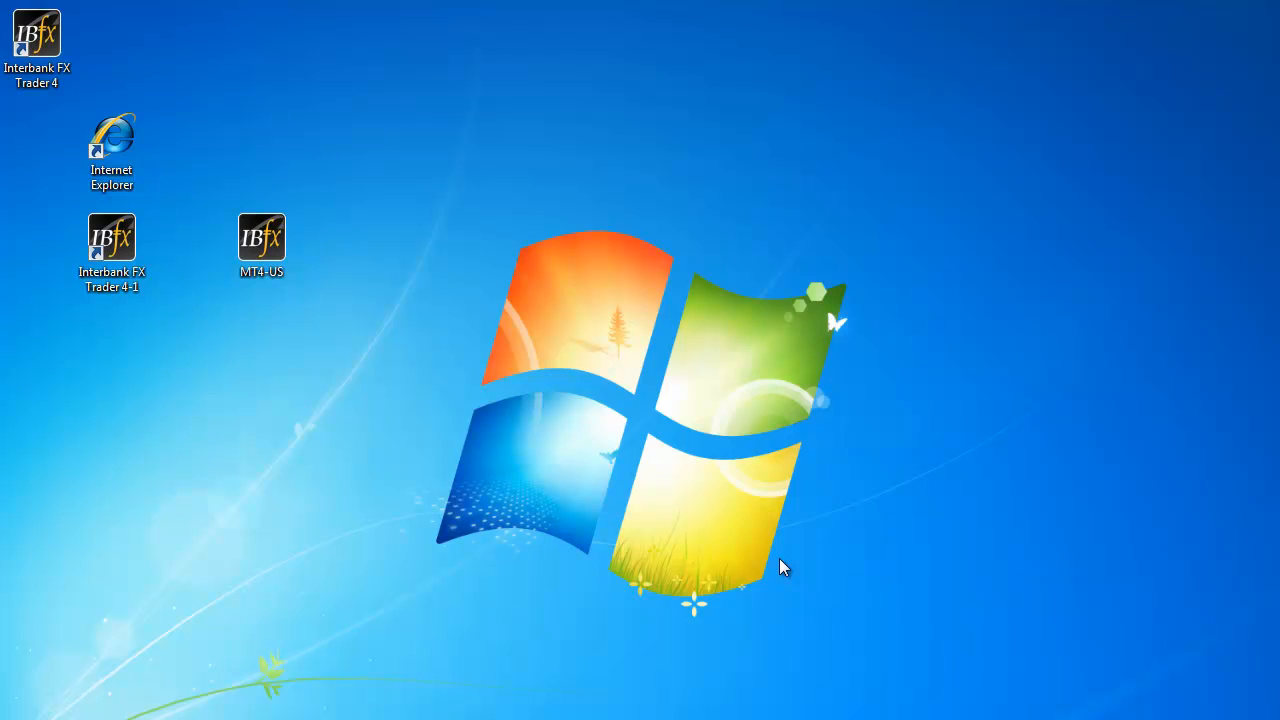
pyautogui.moveTo(240, 118)
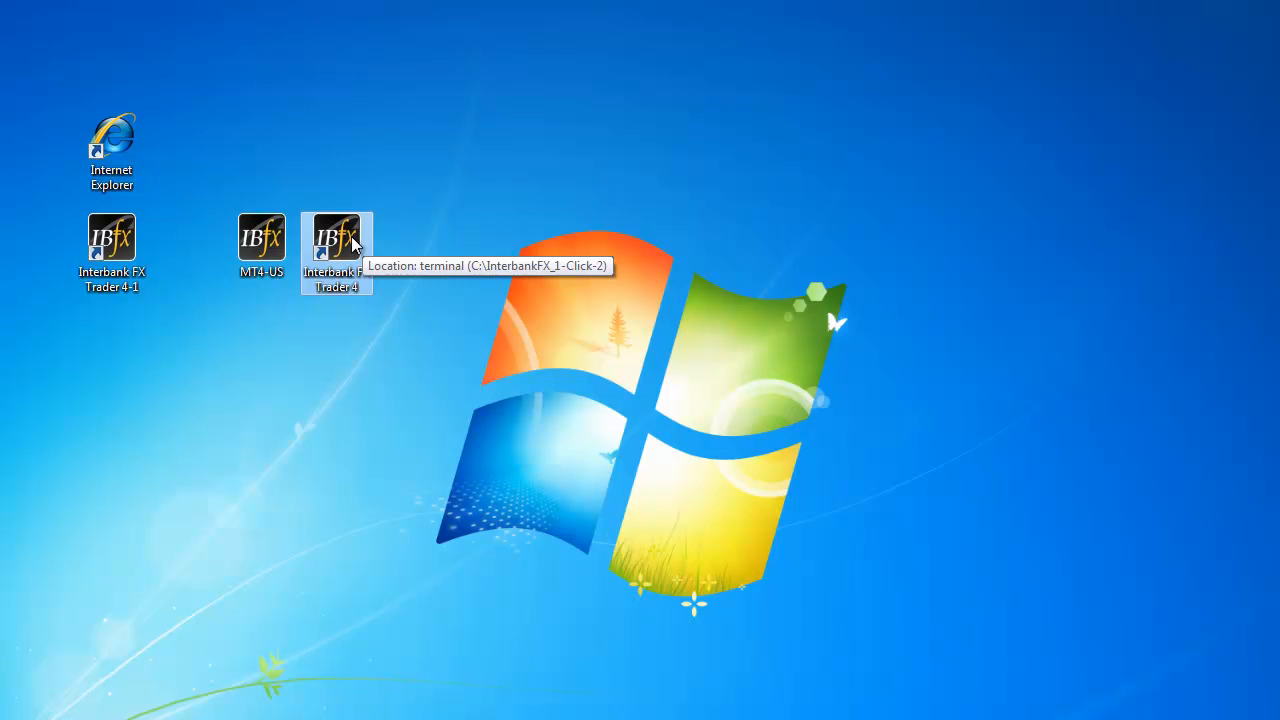
# Rename the new desktop shortcut to 'Interbank FX Trader 4-2'
pyautogui.rightClick(336, 250)
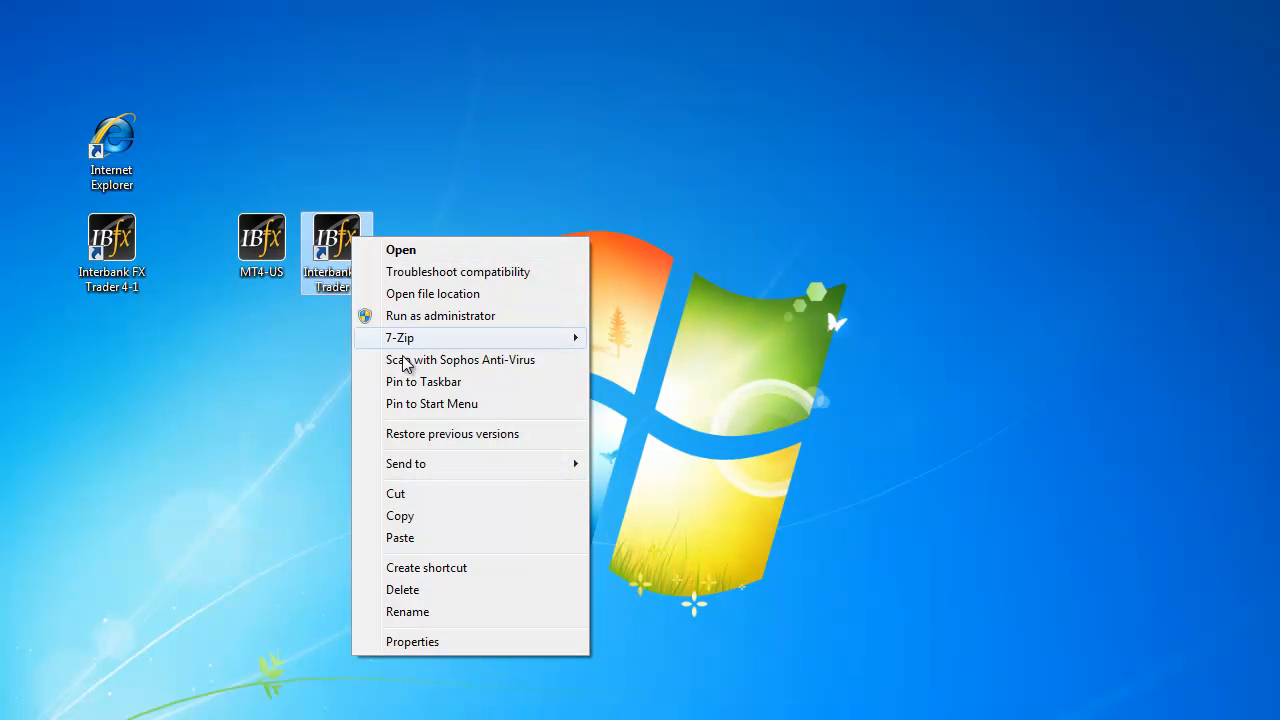
pyautogui.click(408, 612)
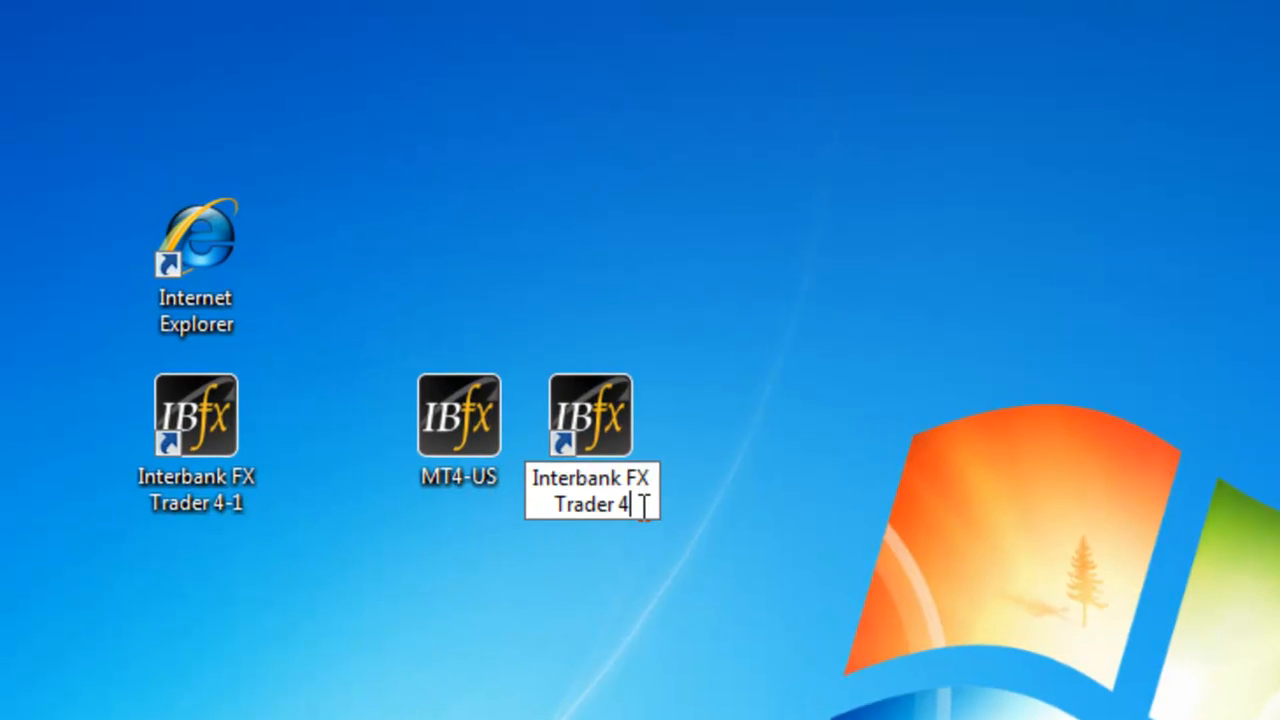
pyautogui.write('-2')
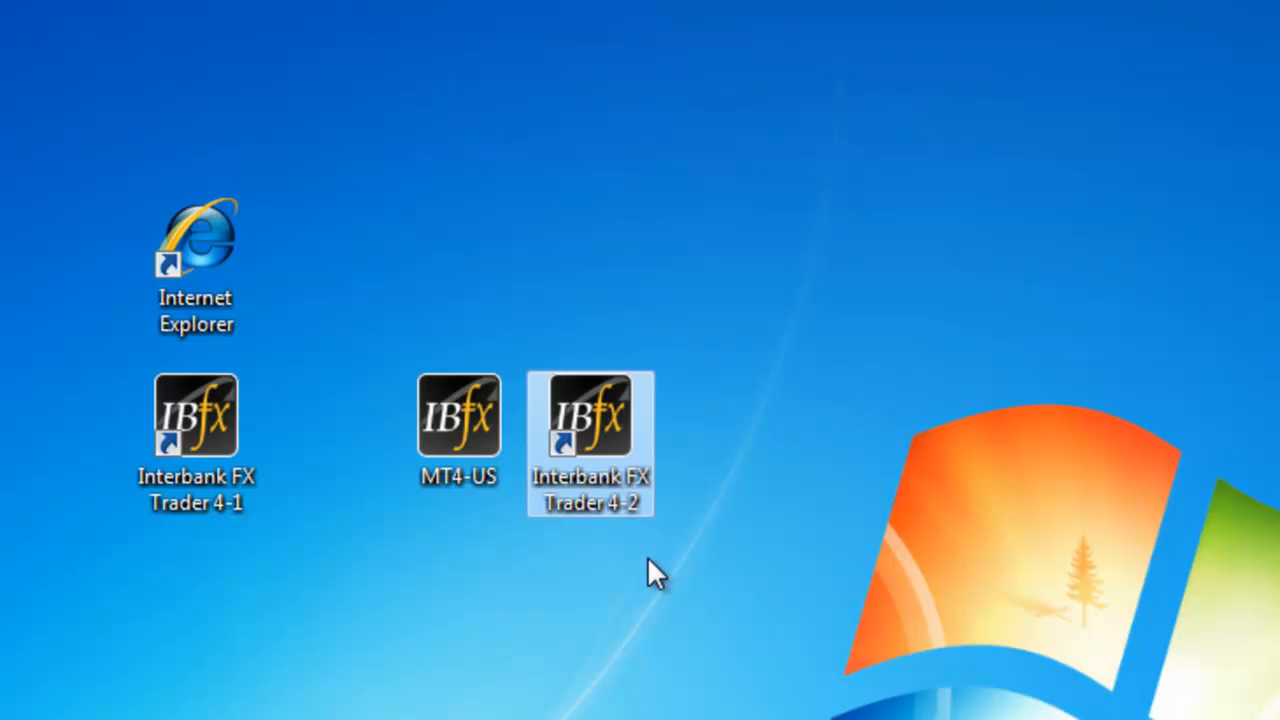
pyautogui.moveTo(650, 570)
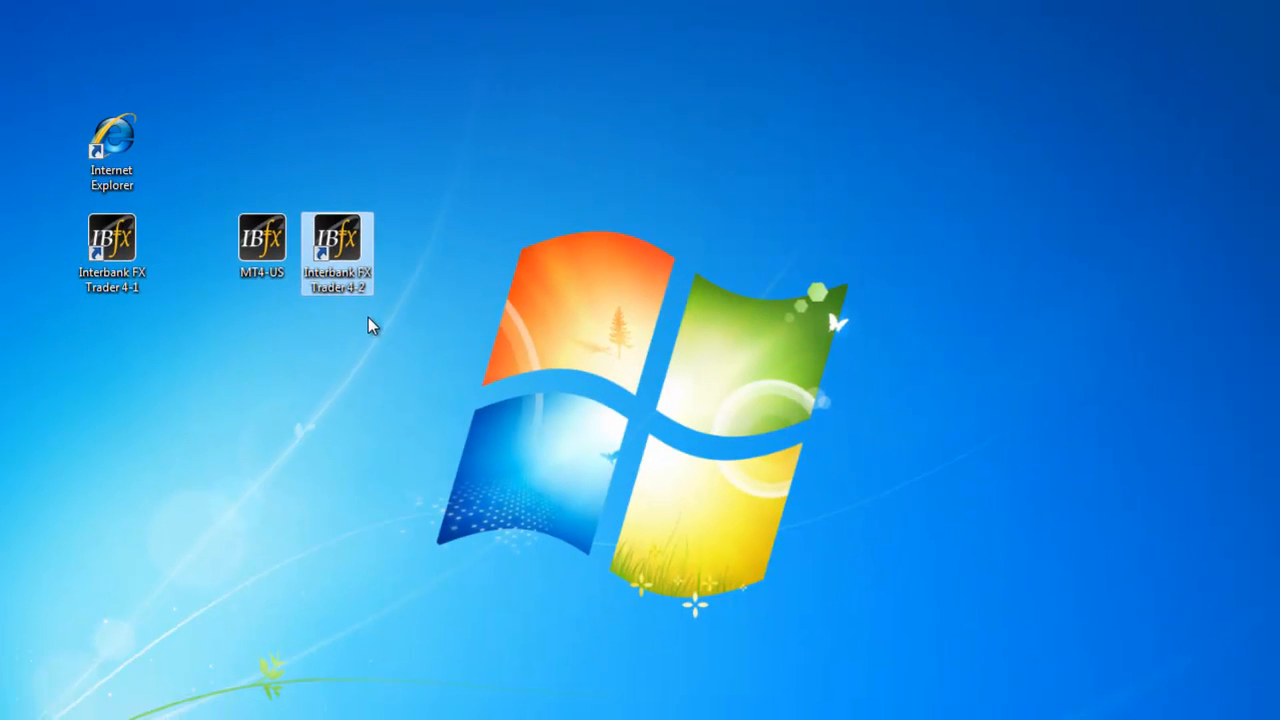
# Use the Interbank FX Trader 4-1 shortcut's Properties to open its InterbankFX_1-Click install folder
pyautogui.click(112, 250)
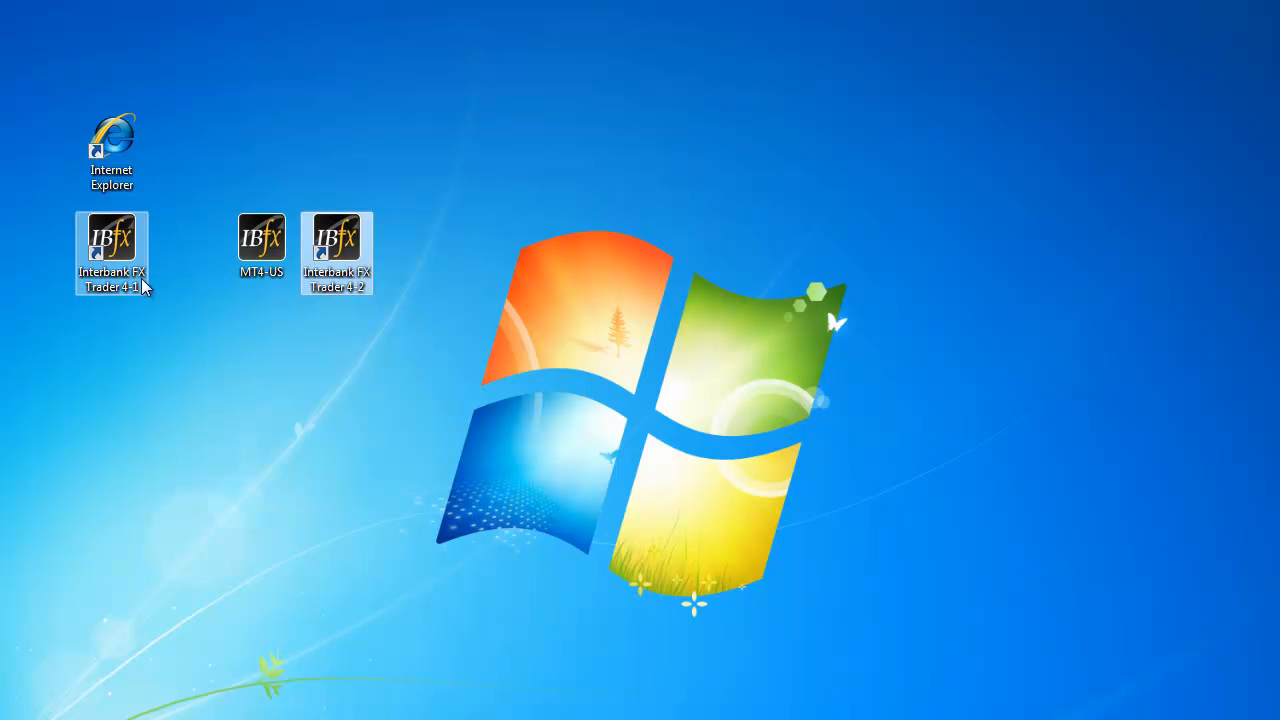
pyautogui.rightClick(112, 252)
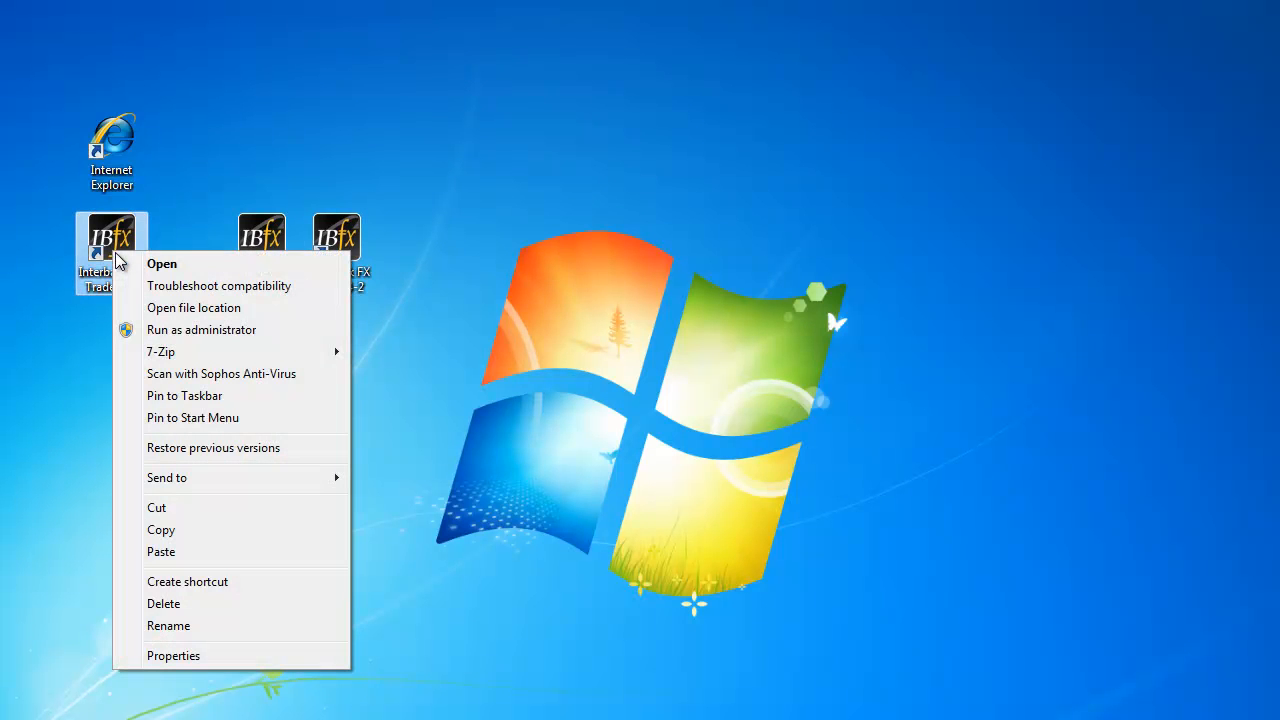
pyautogui.moveTo(160, 352)
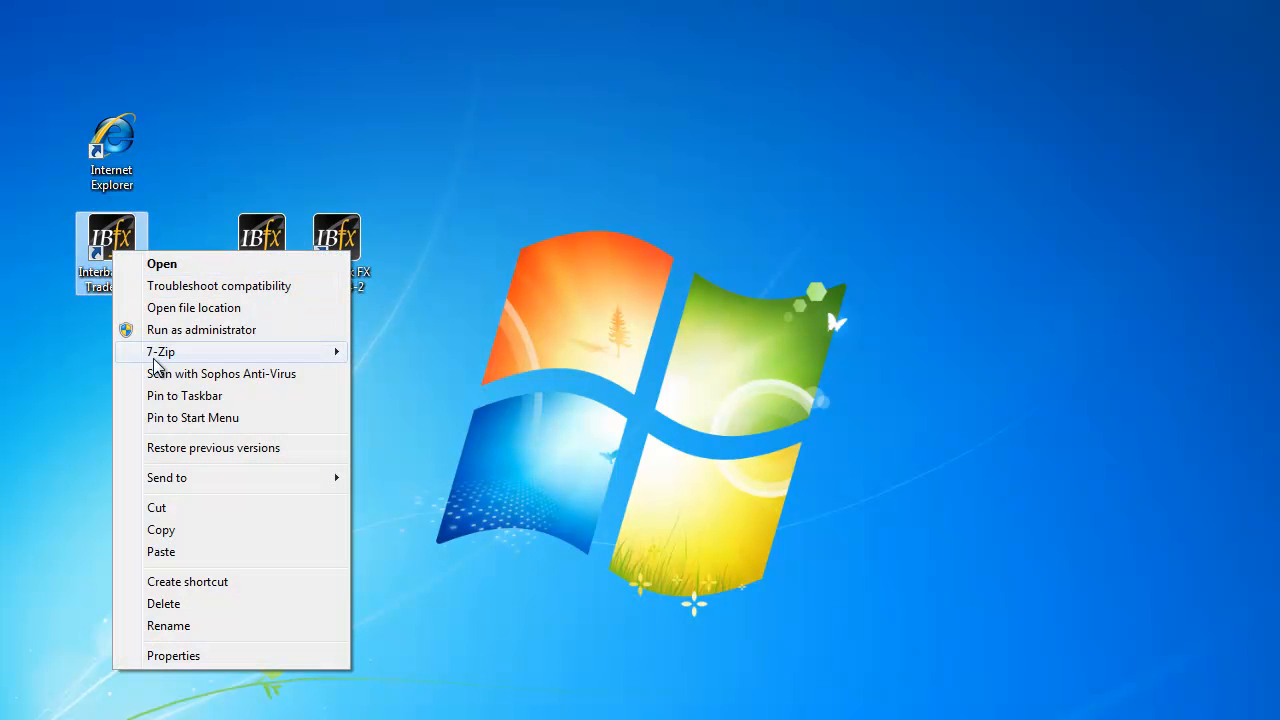
pyautogui.click(172, 656)
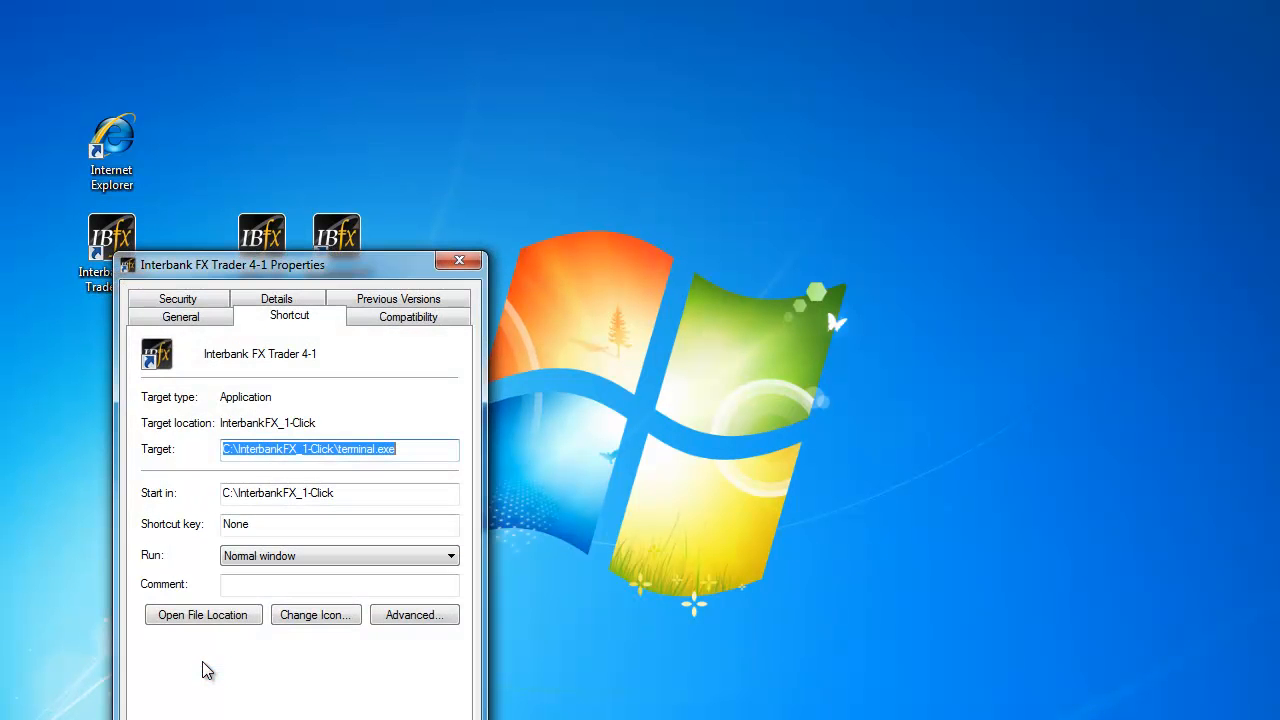
pyautogui.moveTo(220, 662)
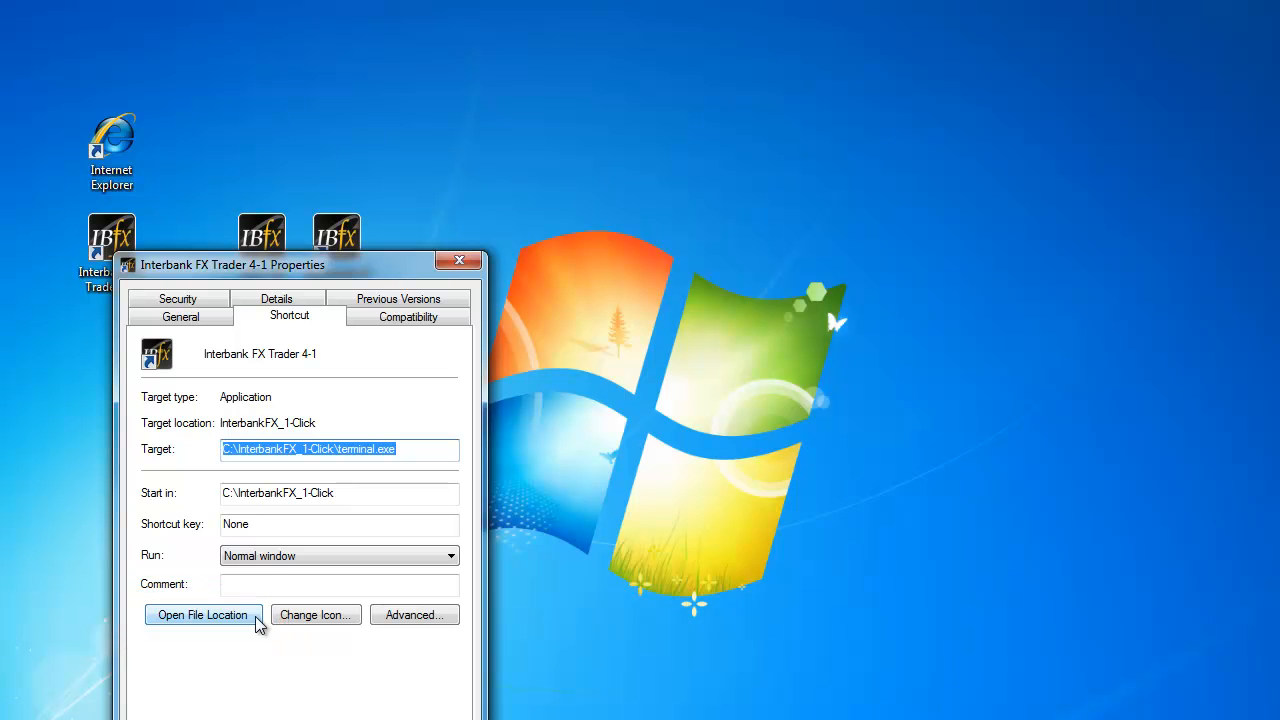
pyautogui.click(202, 614)
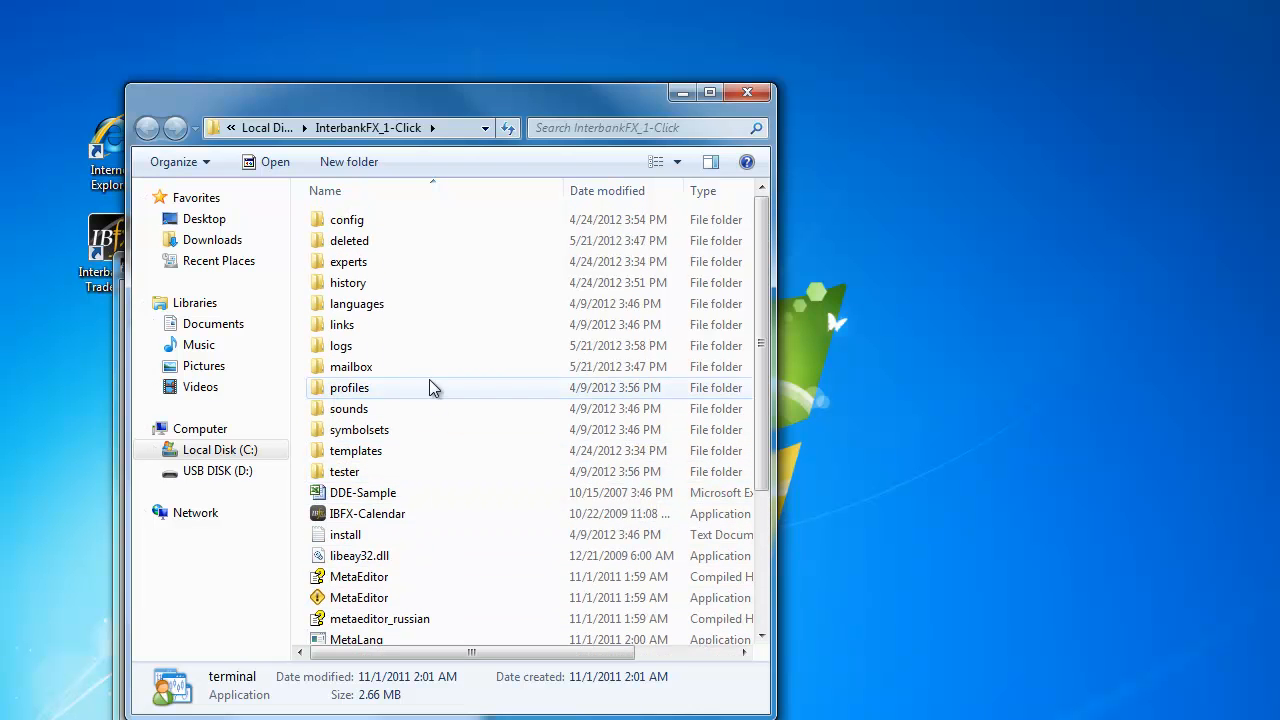
pyautogui.moveTo(420, 260)
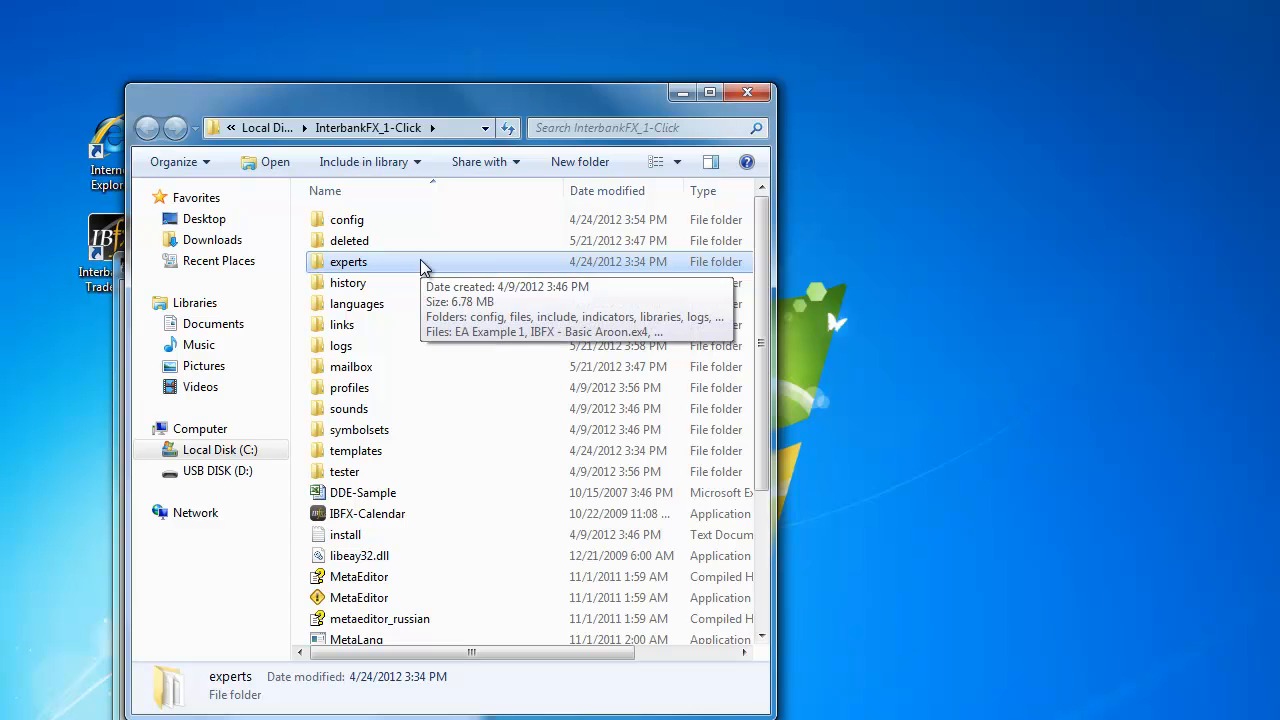
# Copy the experts, profiles and templates folders from InterbankFX_1-Click and close the window
pyautogui.press('ctrl')
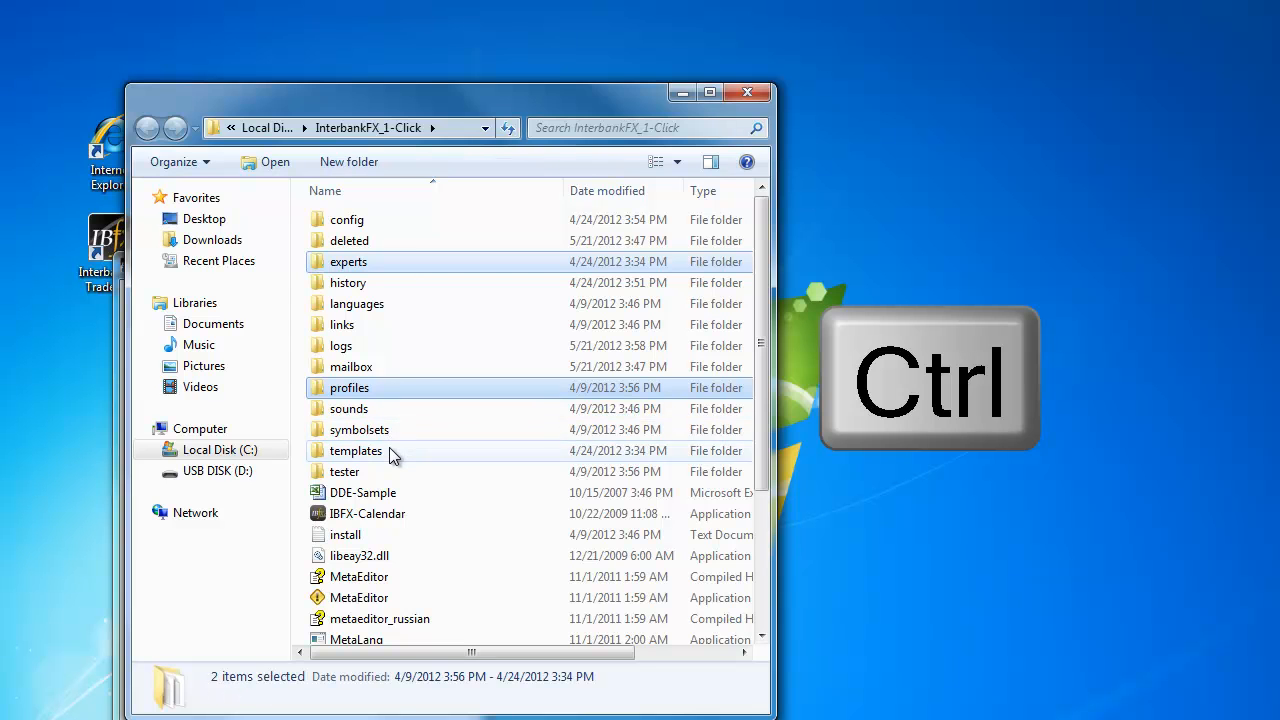
pyautogui.click(356, 450)
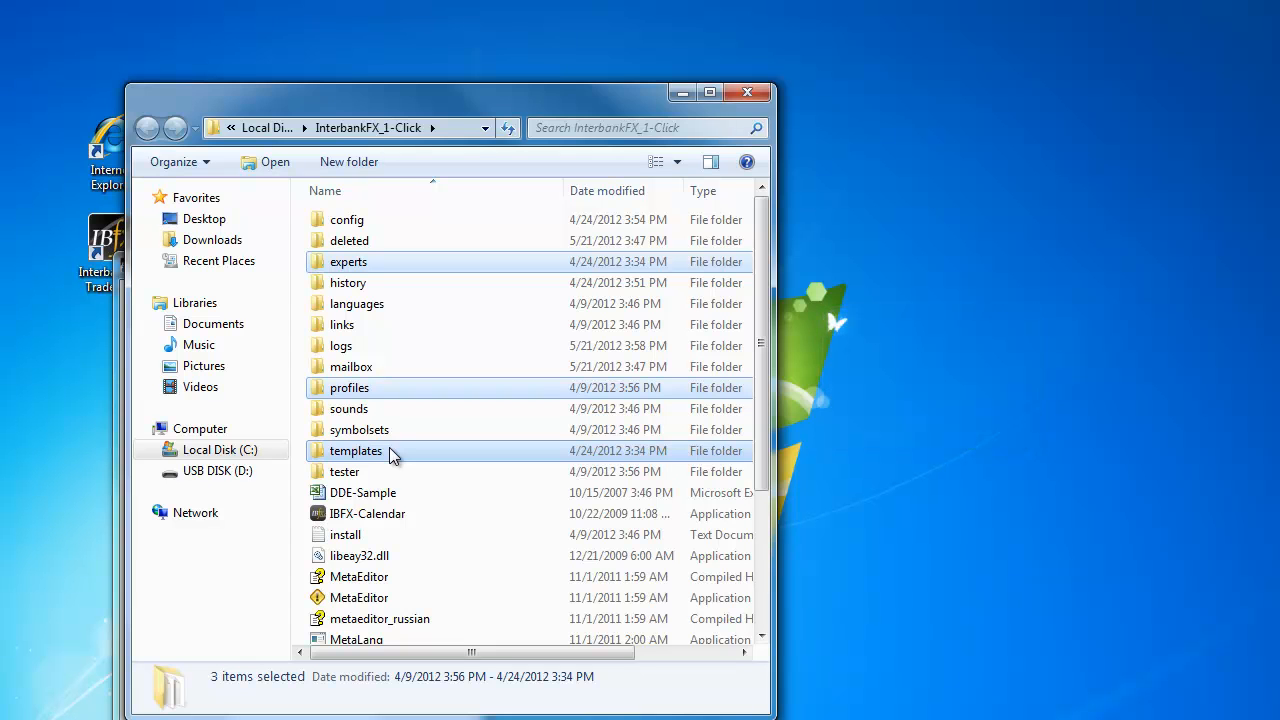
pyautogui.rightClick(356, 450)
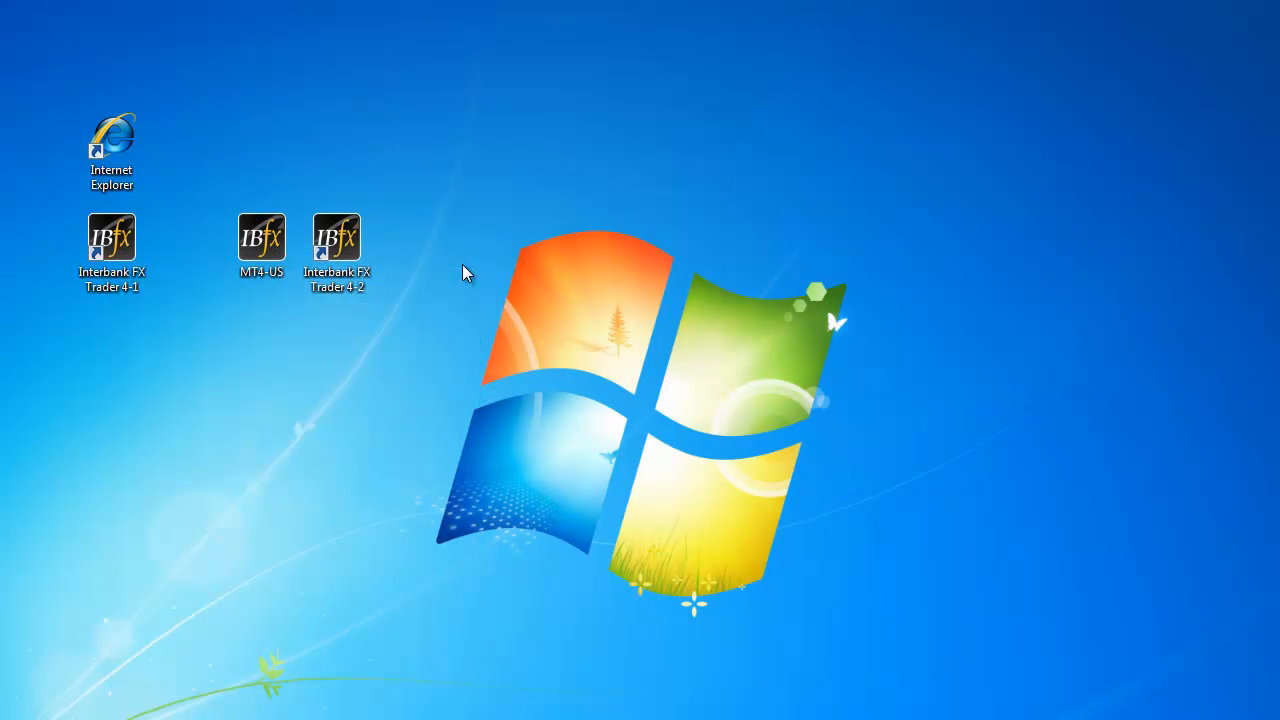
pyautogui.moveTo(462, 272)
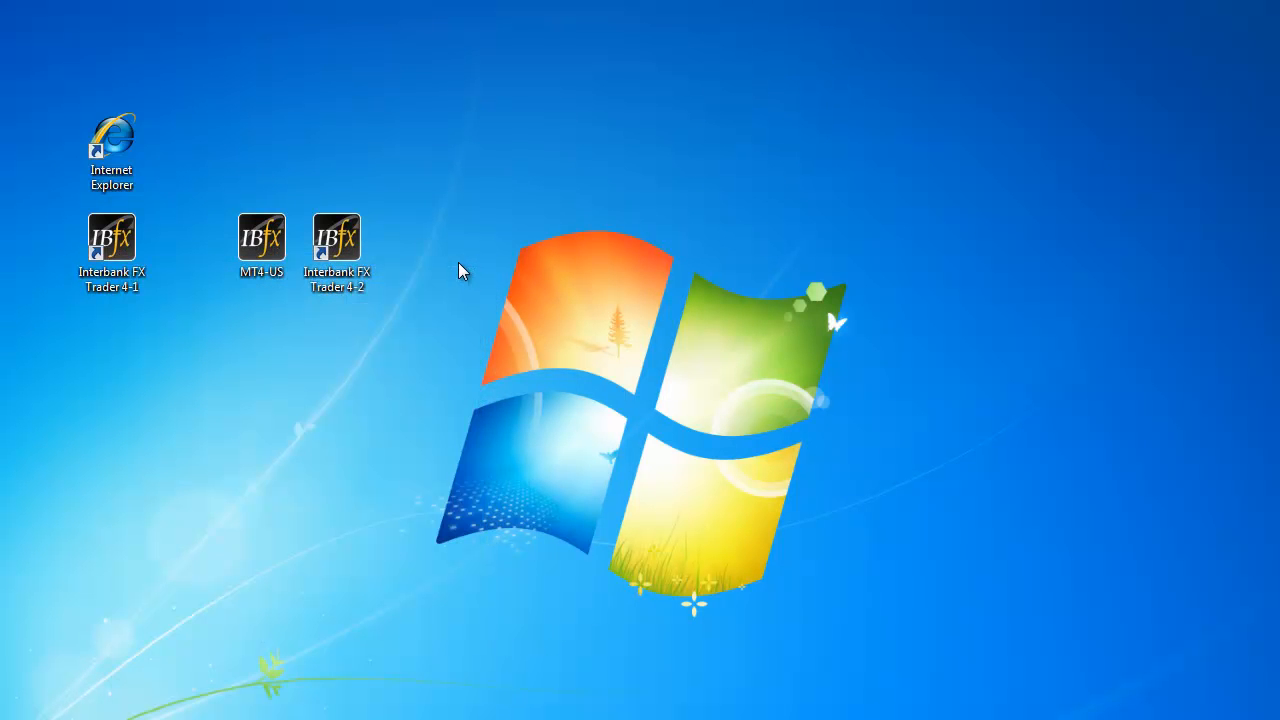
# Open the InterbankFX_1-Click-2 folder via the Trader 4-2 shortcut's Open File Location
pyautogui.rightClick(336, 240)
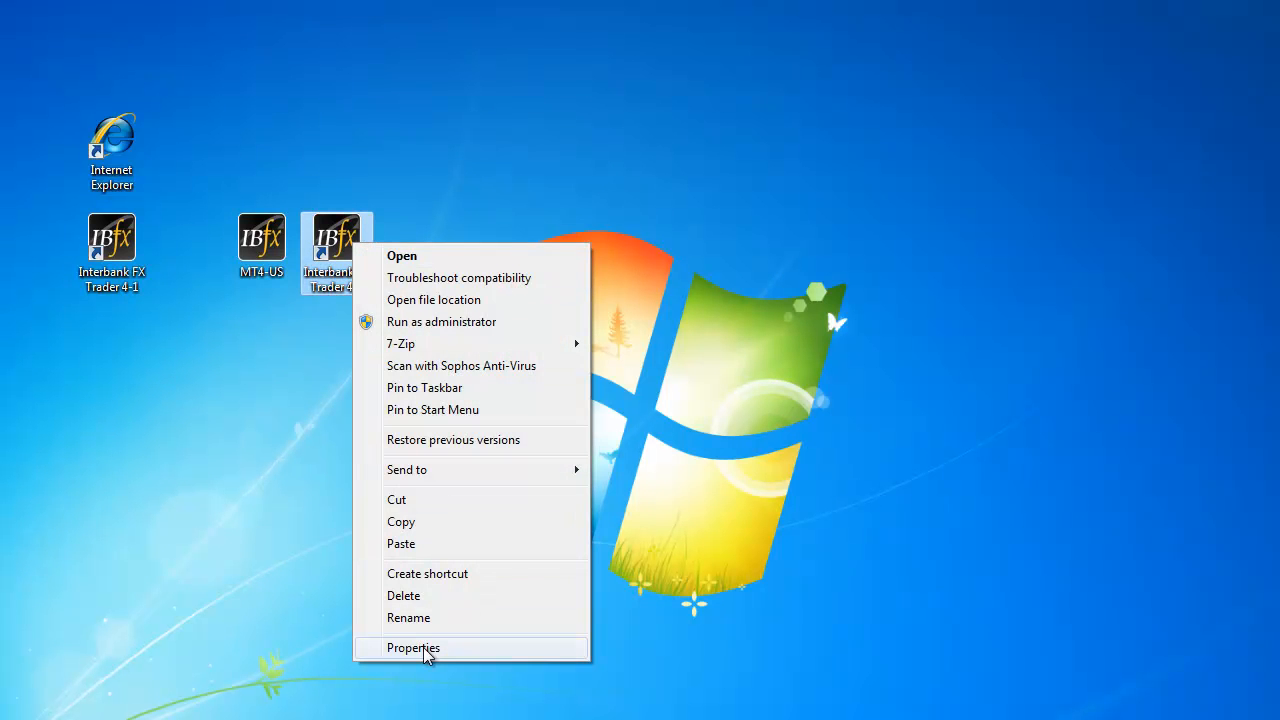
pyautogui.click(412, 648)
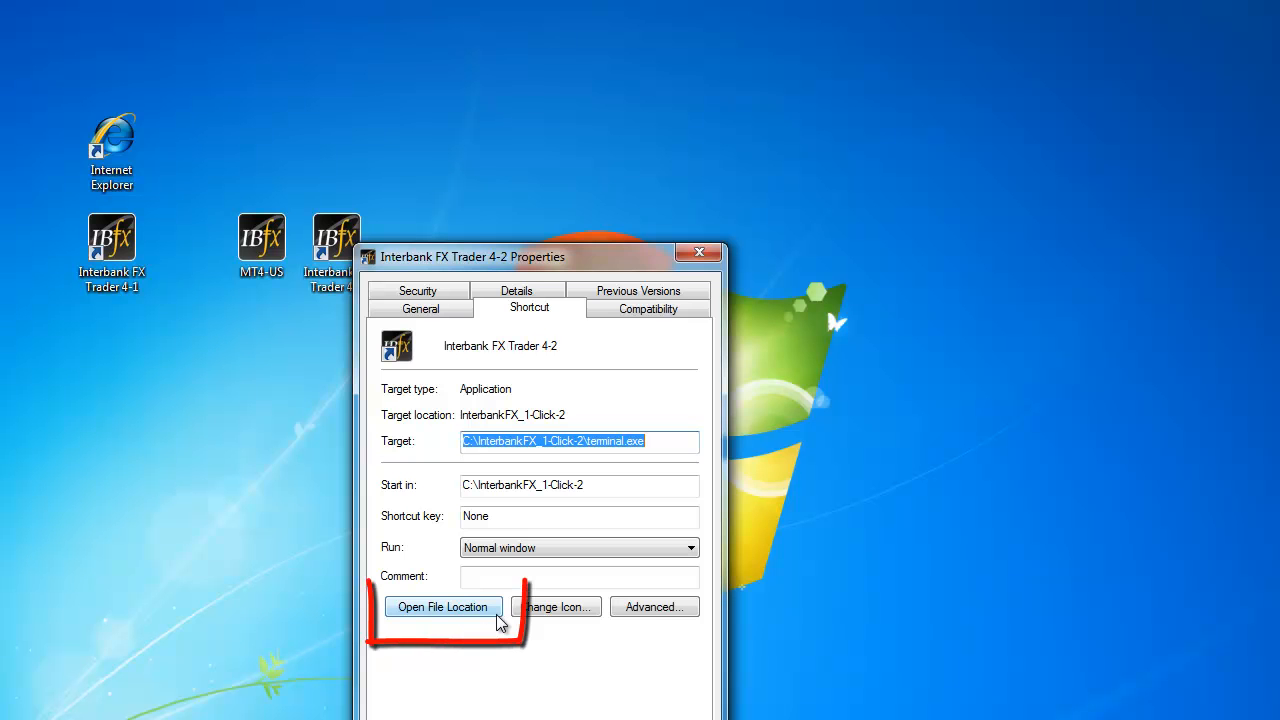
pyautogui.click(444, 608)
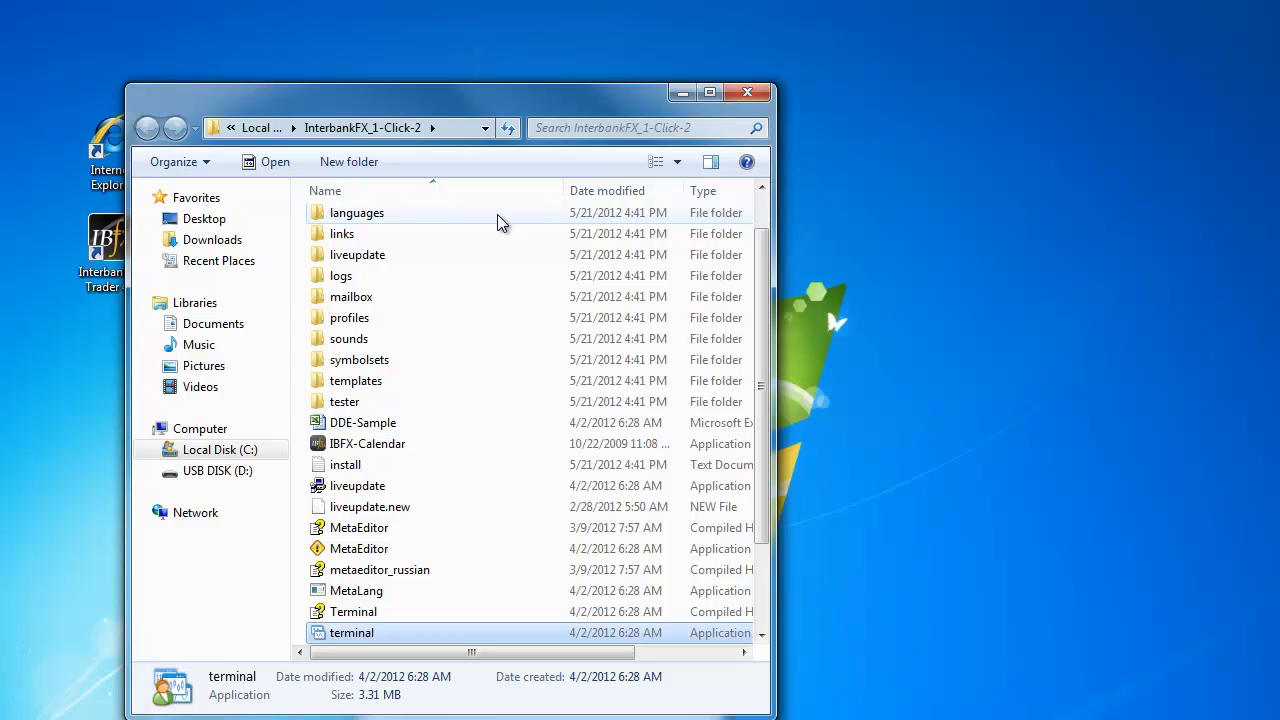
# View InterbankFX_1-Click-2 as a list and paste the copied folders into it
pyautogui.rightClick(500, 220)
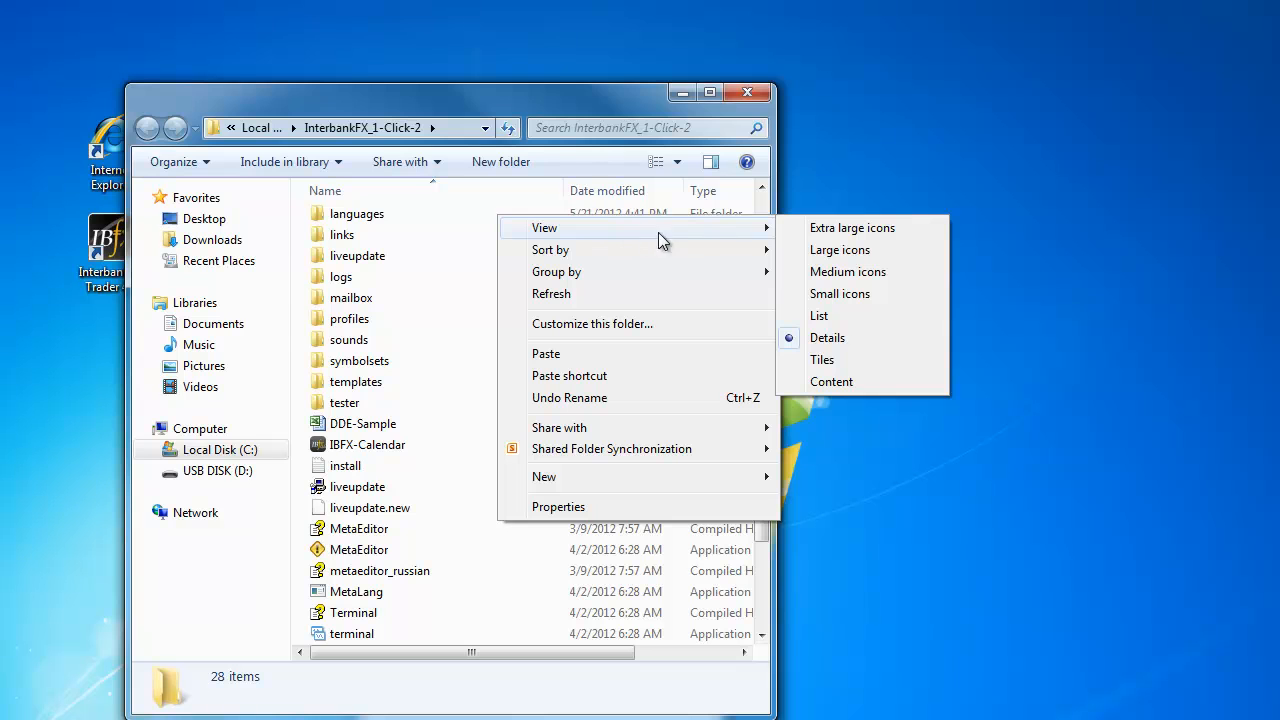
pyautogui.moveTo(820, 316)
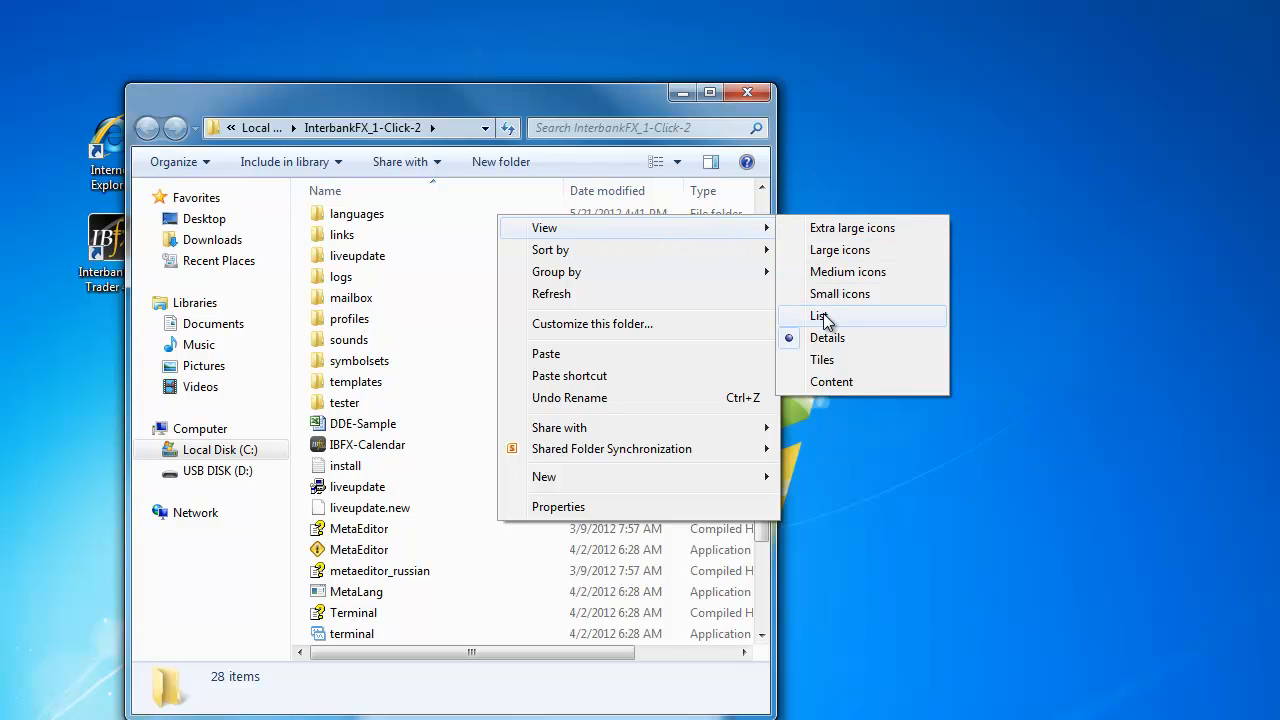
pyautogui.click(818, 316)
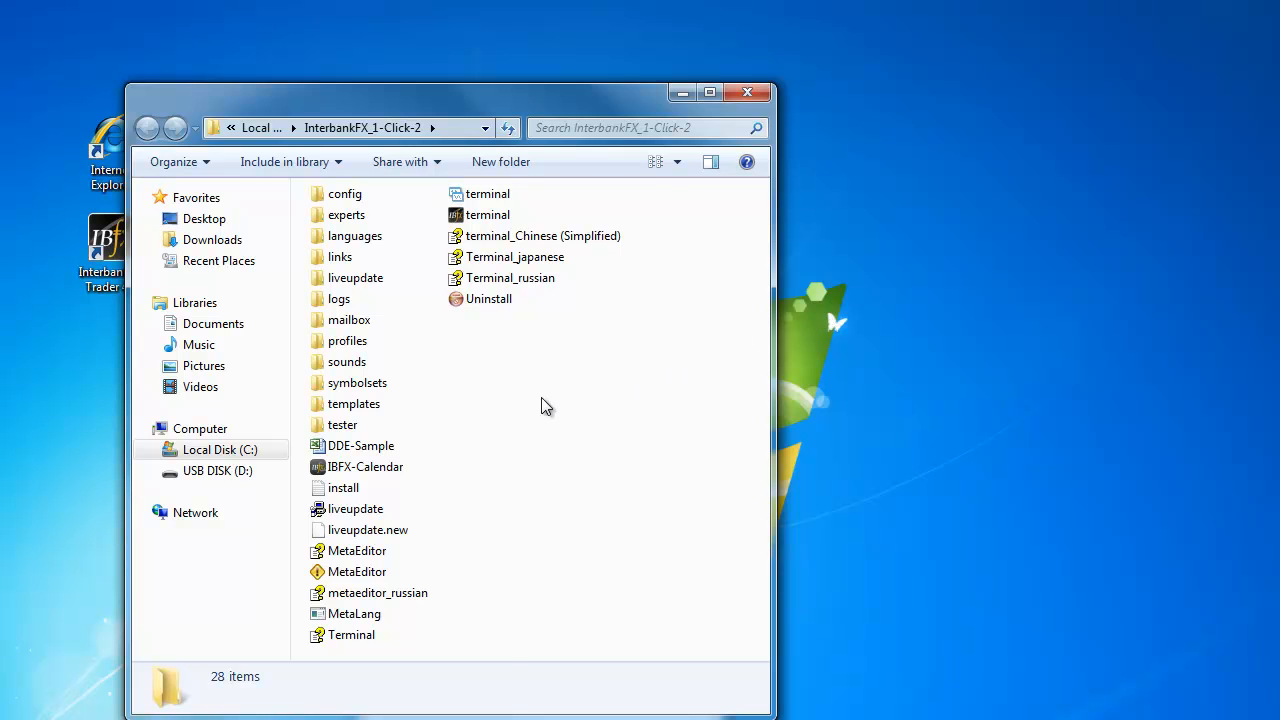
pyautogui.rightClick(548, 404)
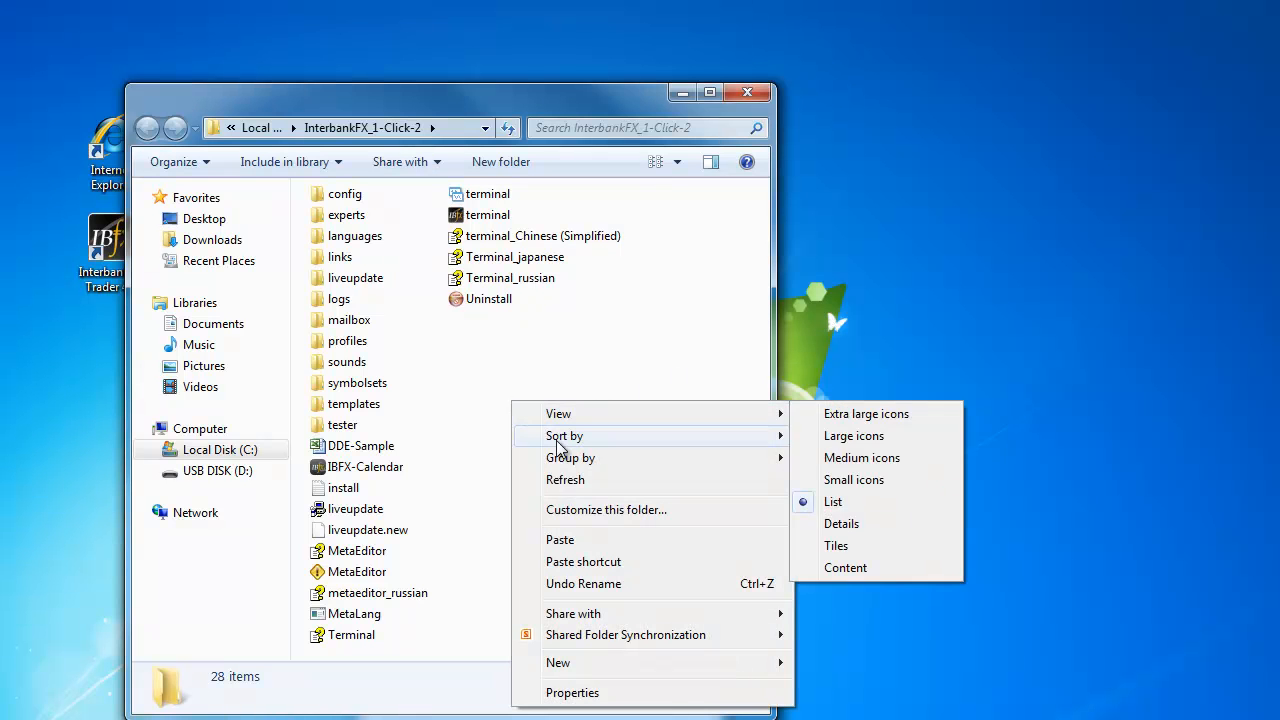
pyautogui.moveTo(576, 544)
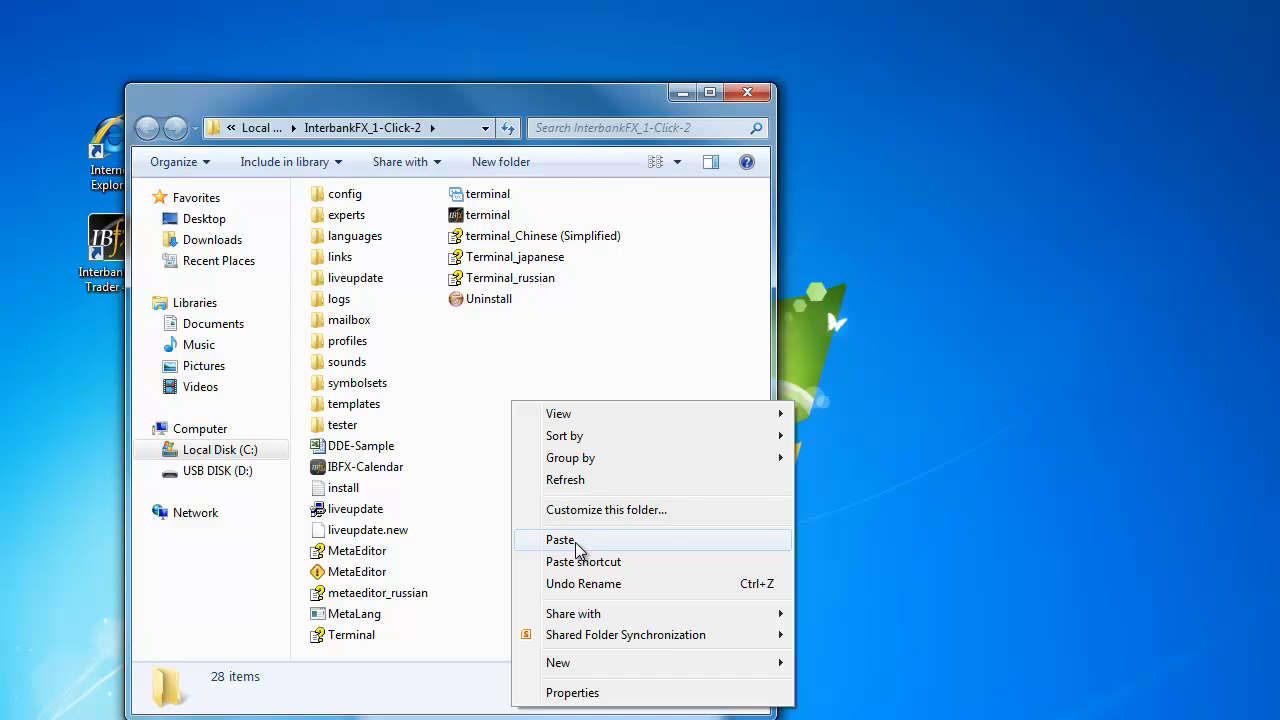
pyautogui.click(560, 540)
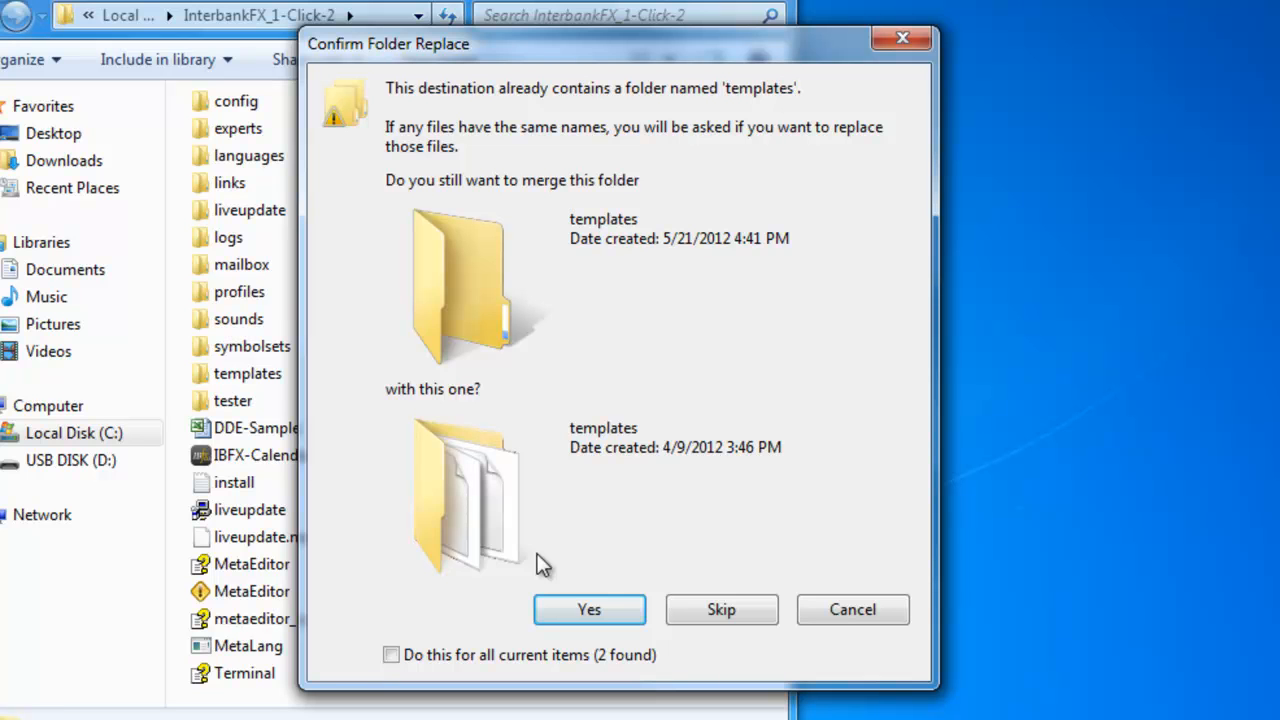
pyautogui.moveTo(472, 604)
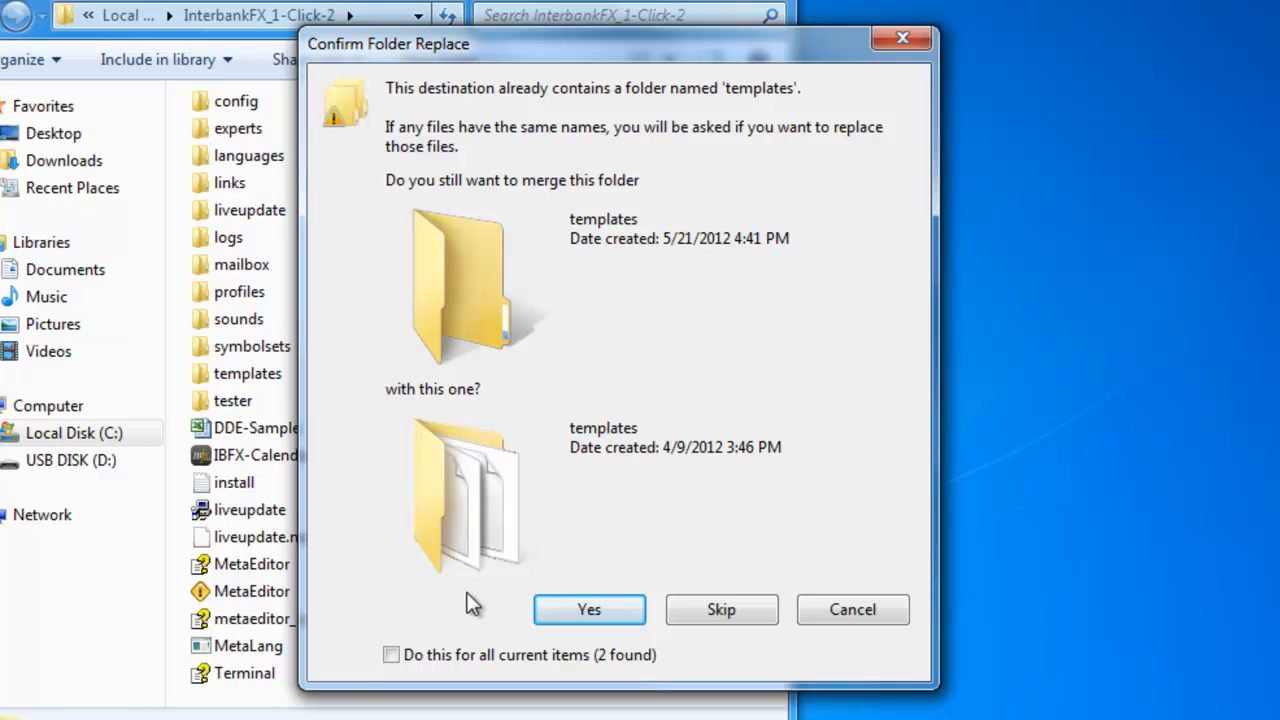
# Confirm merging for all conflicting folders and close the InterbankFX_1-Click-2 window
pyautogui.click(392, 654)
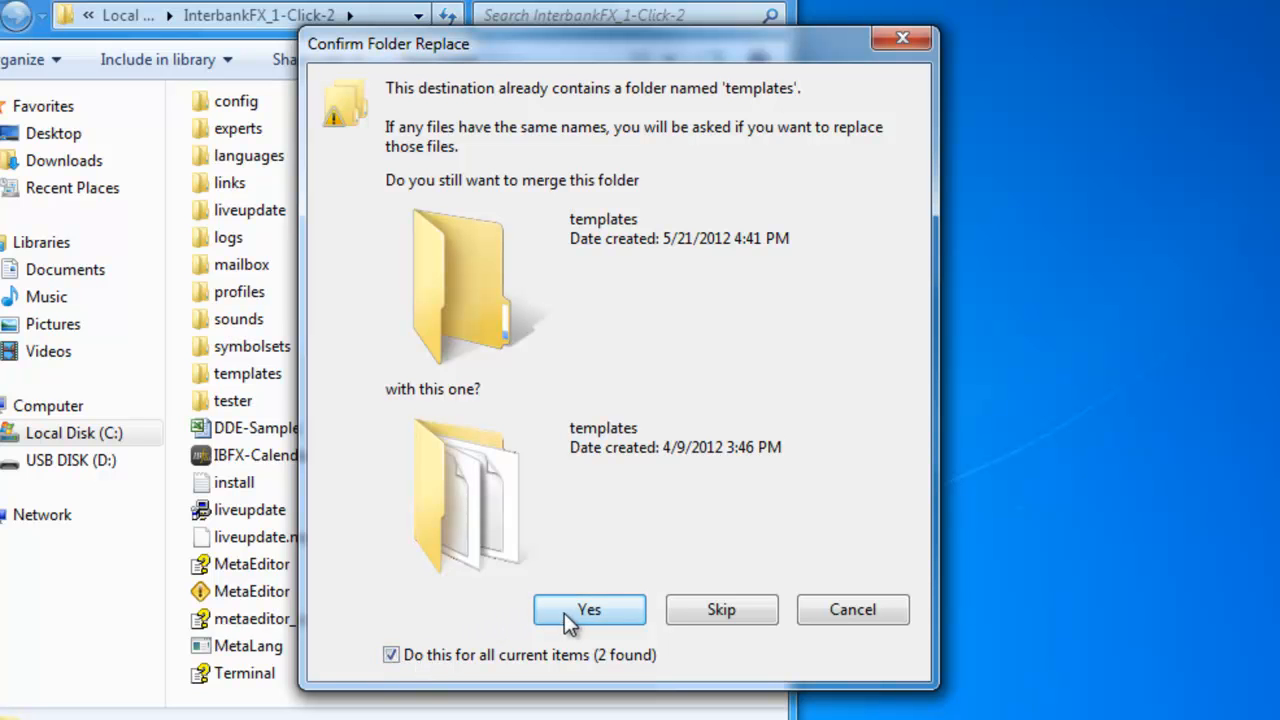
pyautogui.click(588, 608)
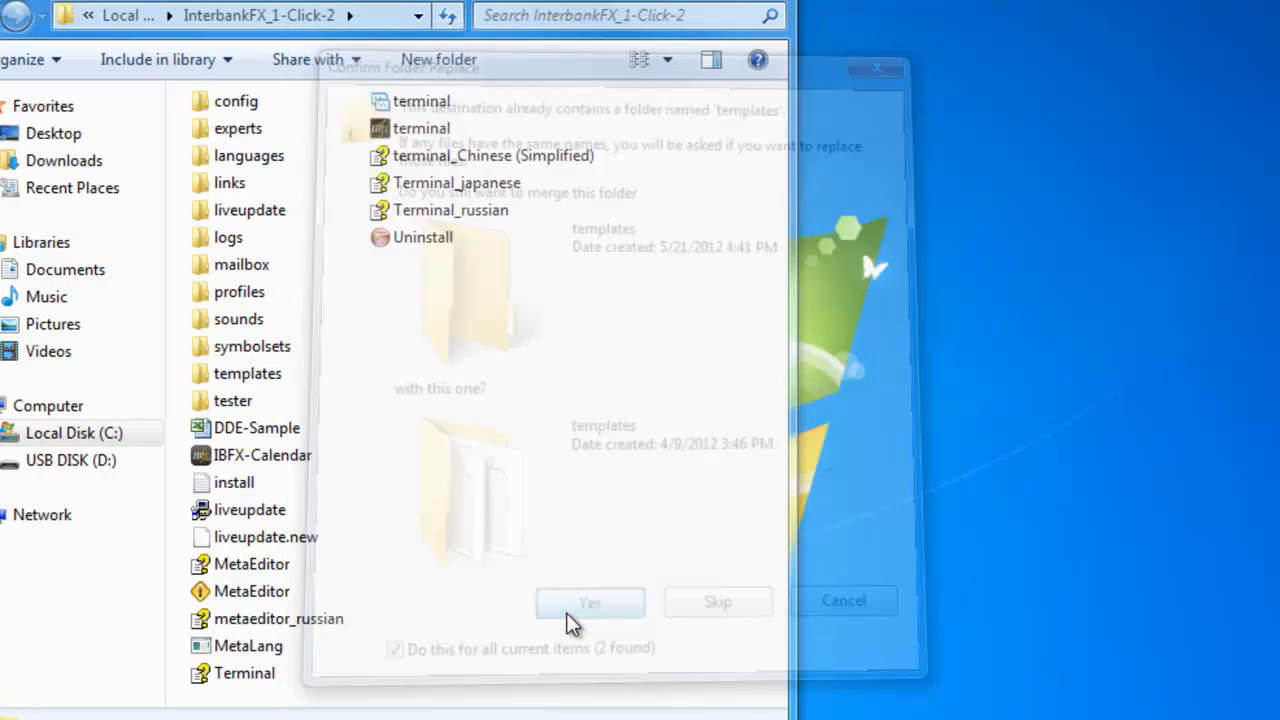
pyautogui.click(590, 602)
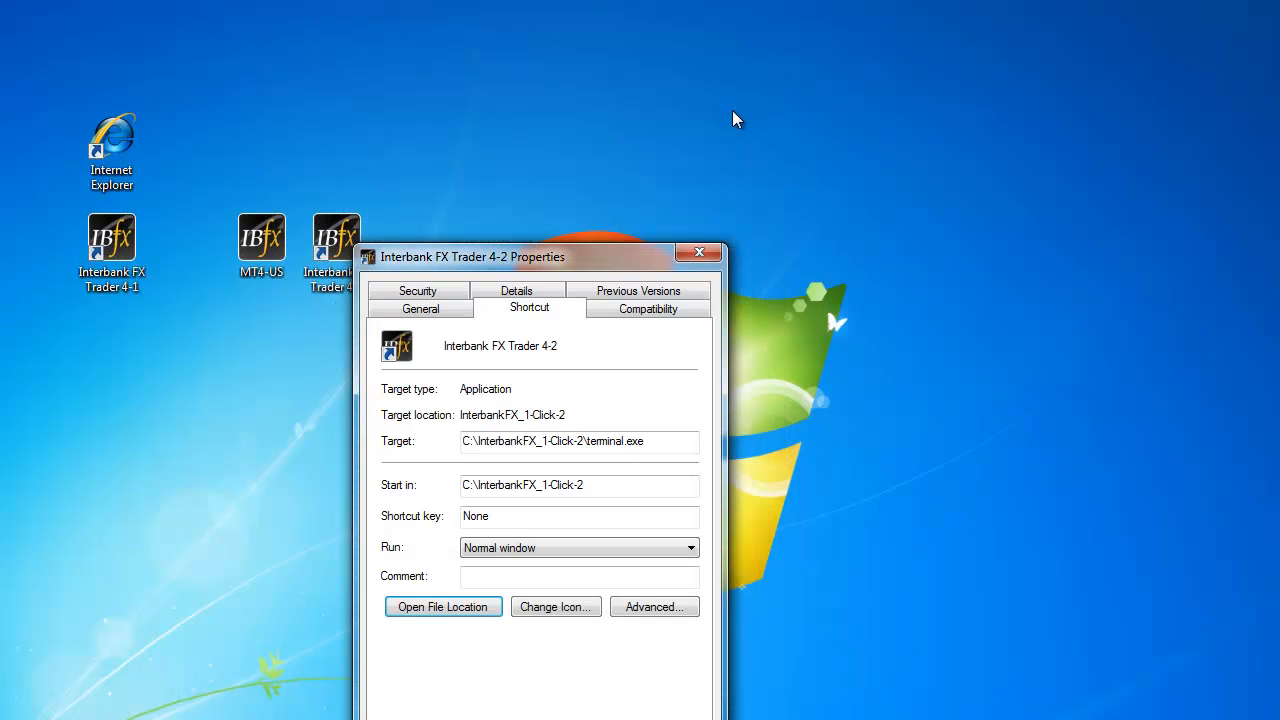
# Dismiss the properties and launch Interbank FX Trader 4-2 from its desktop shortcut
pyautogui.click(700, 252)
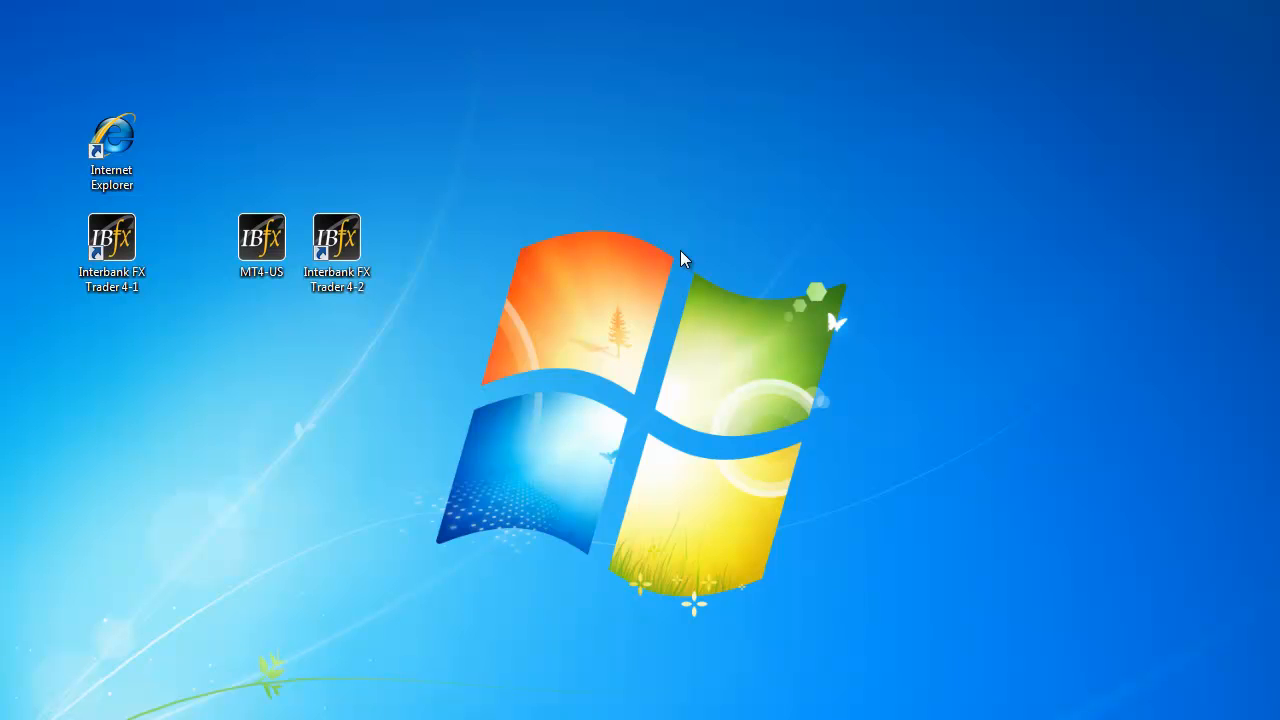
pyautogui.moveTo(398, 262)
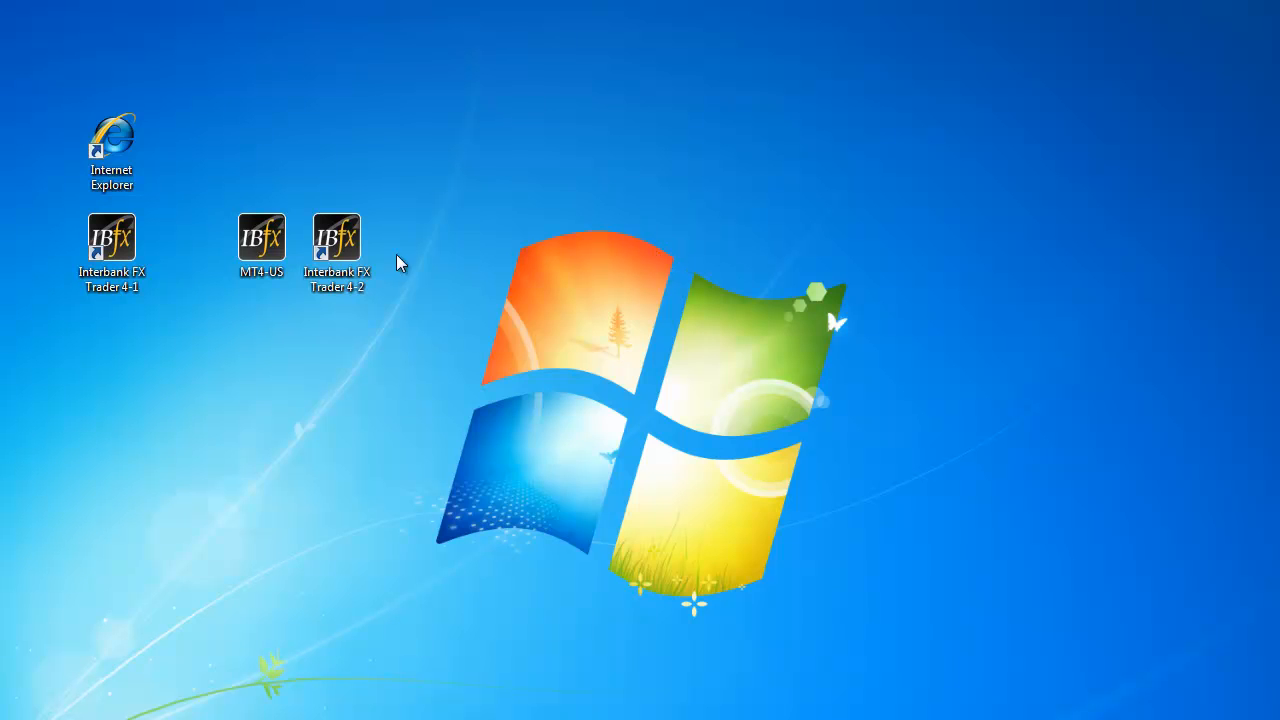
pyautogui.click(336, 238)
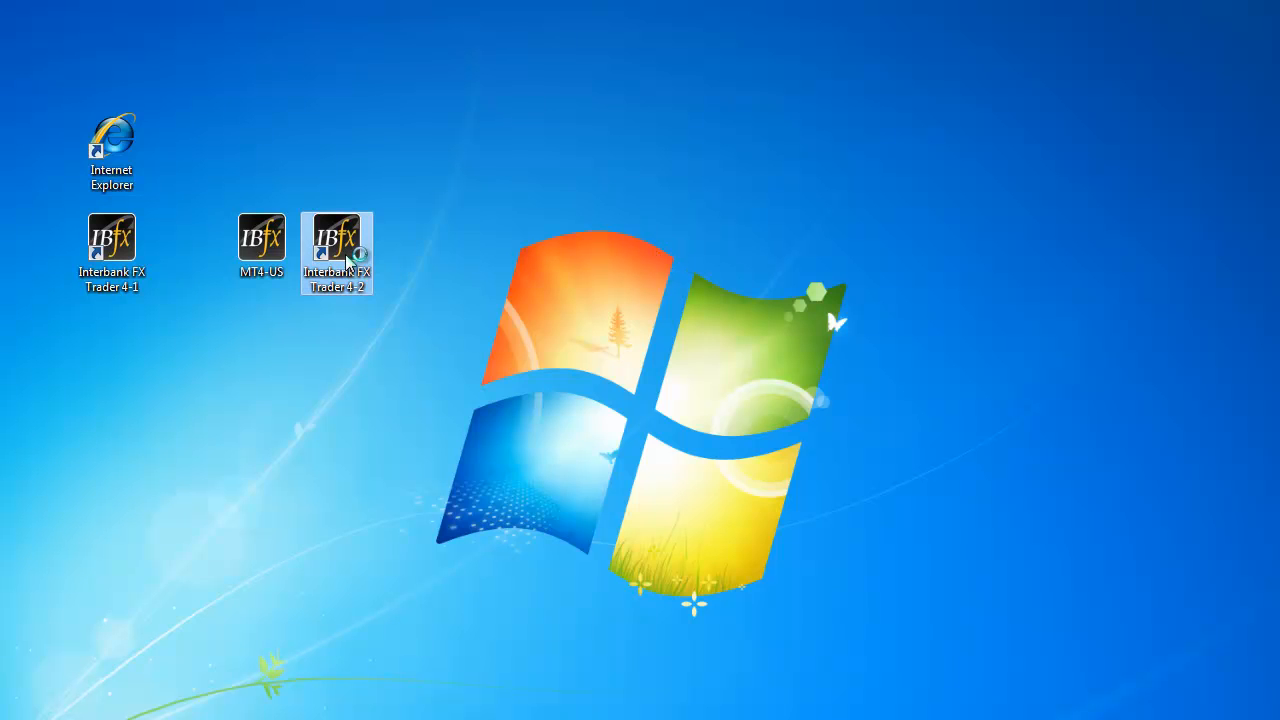
pyautogui.doubleClick(336, 238)
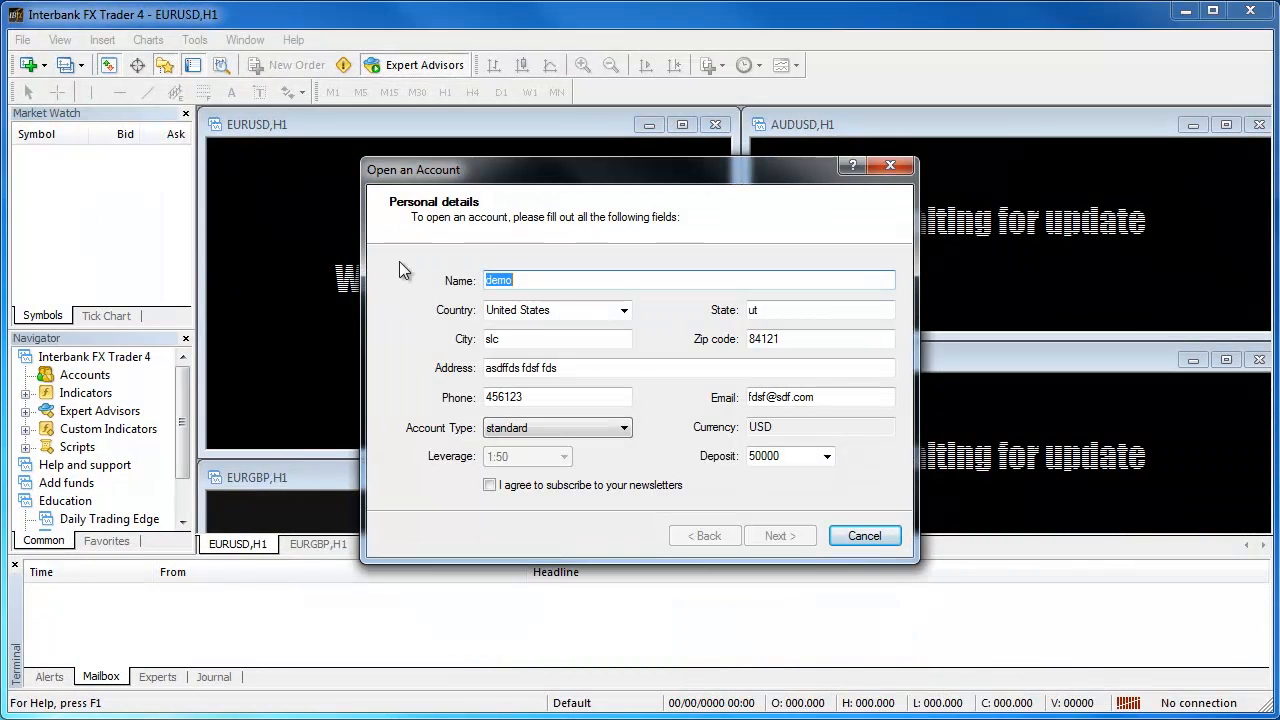